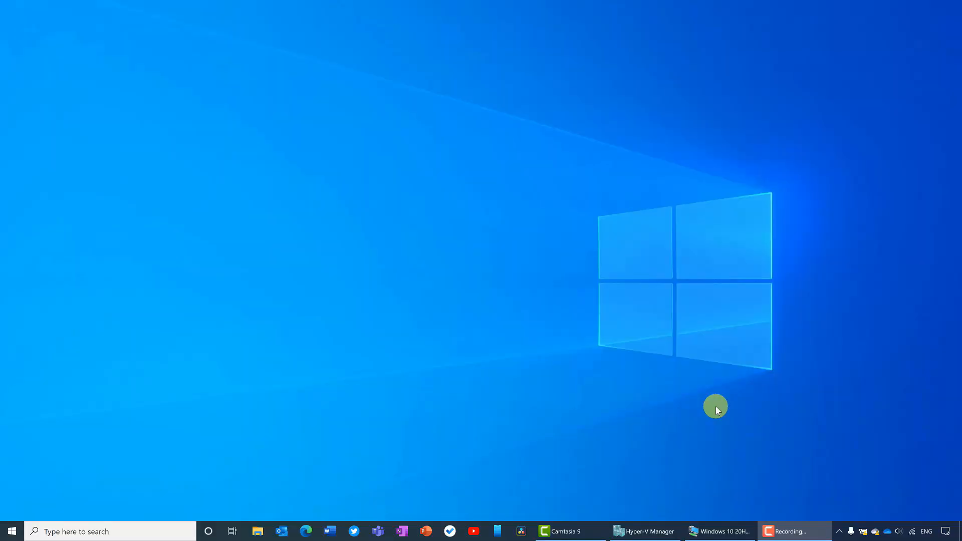
Open the Windows Settings home page with Win+I
key("Win+i")
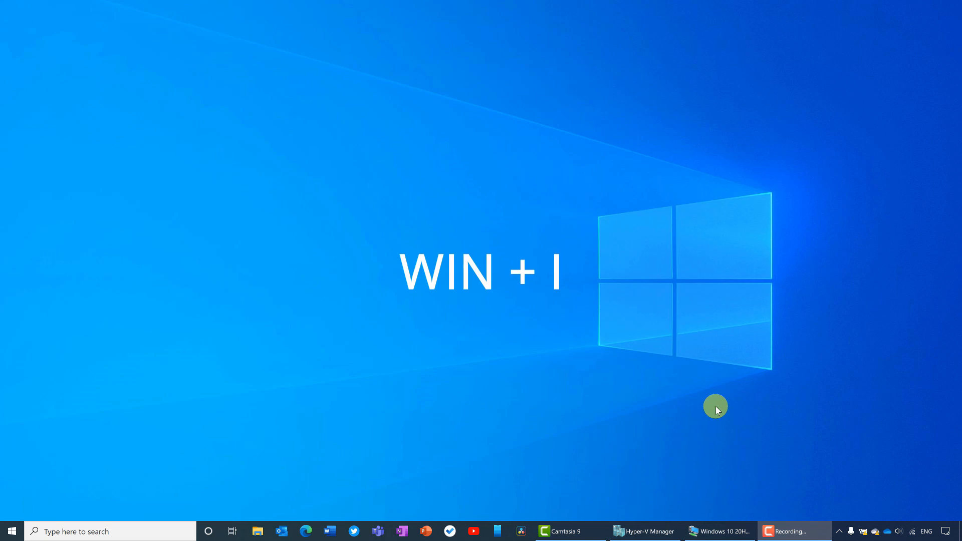
key("win+i")
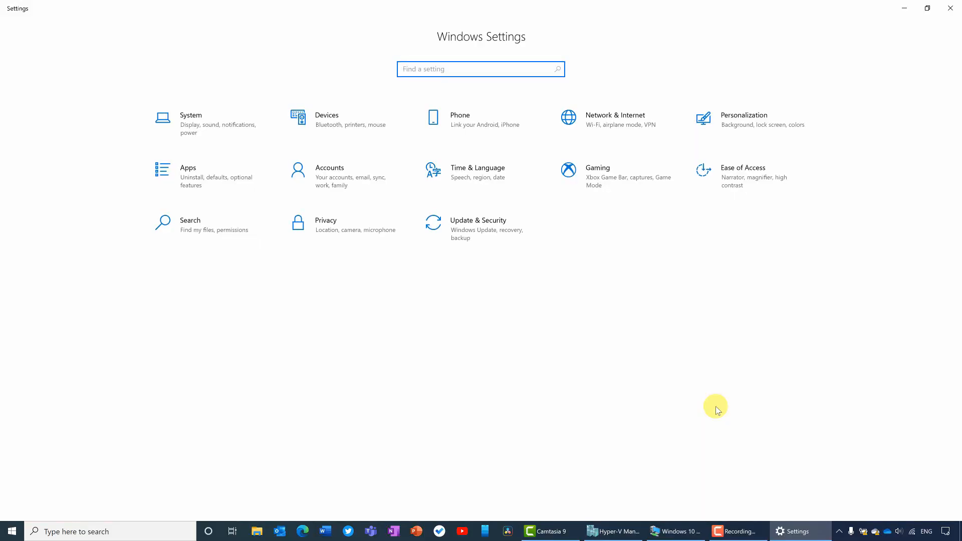
mouse_move(362, 178)
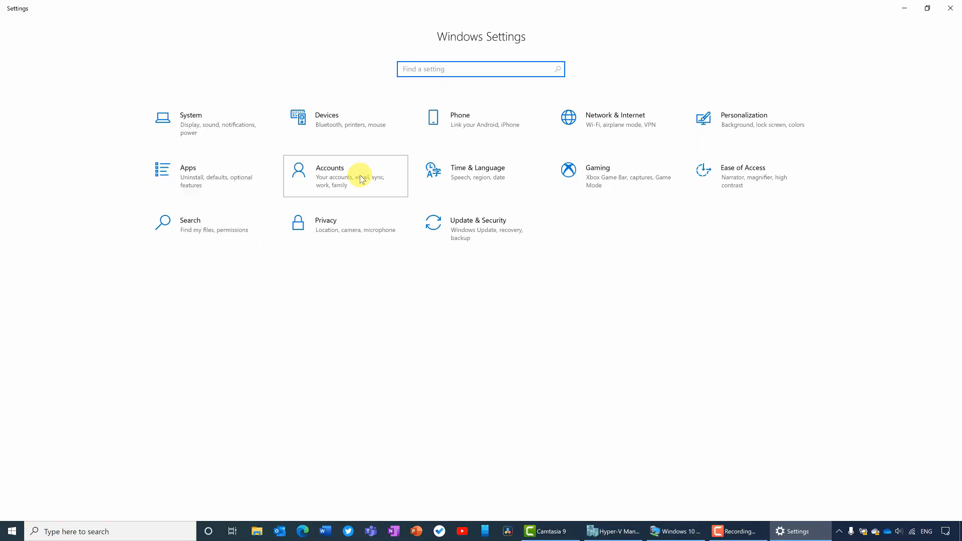
Go to Accounts and show the Sign-in options page
left_click(345, 176)
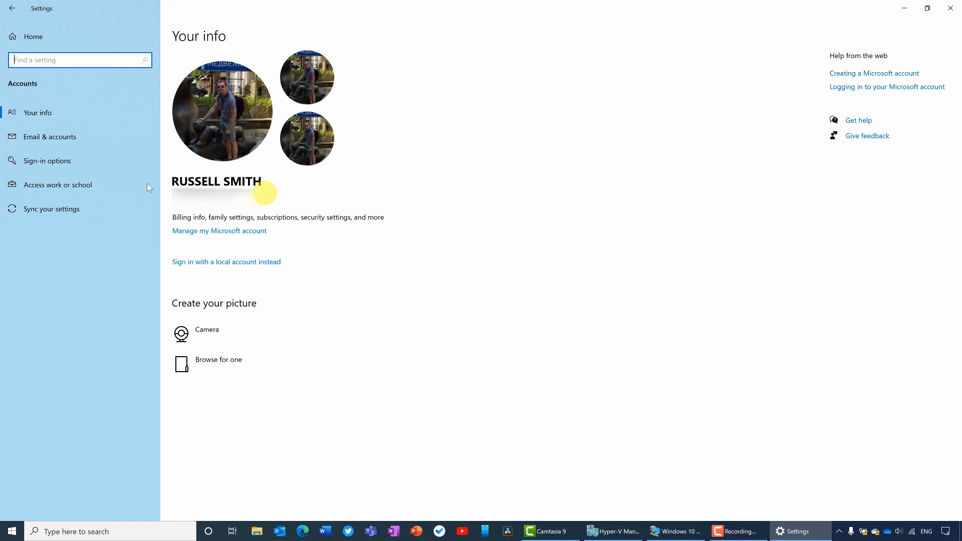
left_click(46, 161)
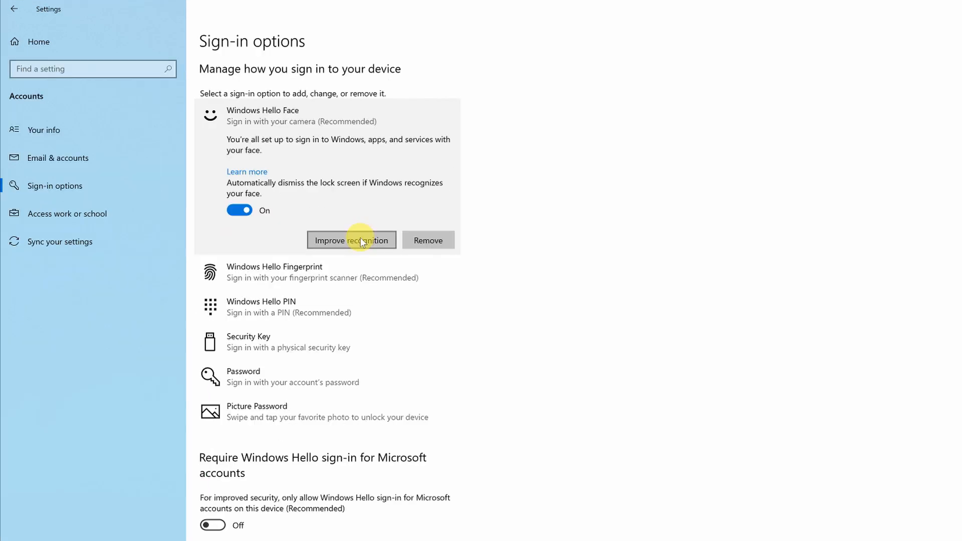
Run Improve recognition for Windows Hello Face, verify with the PIN and finish at All set
left_click(352, 240)
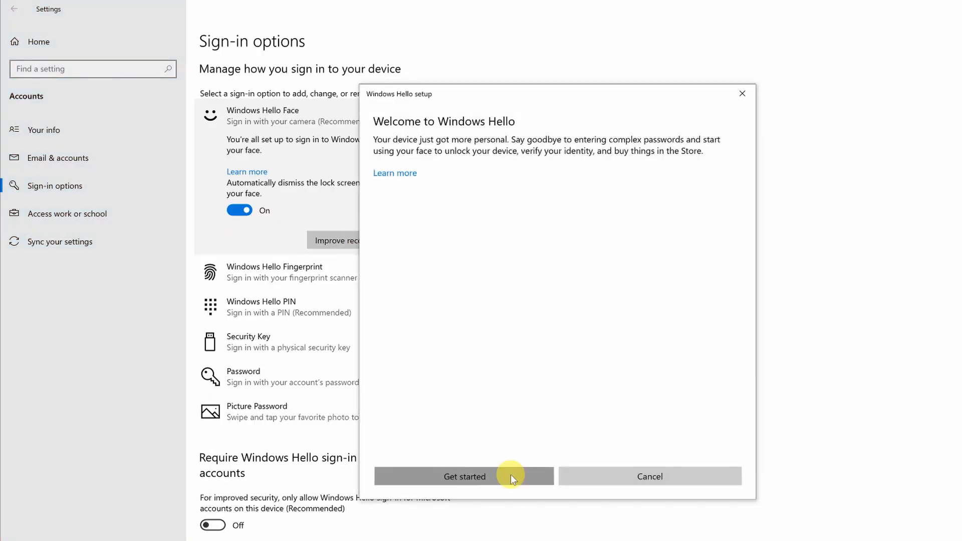
left_click(464, 476)
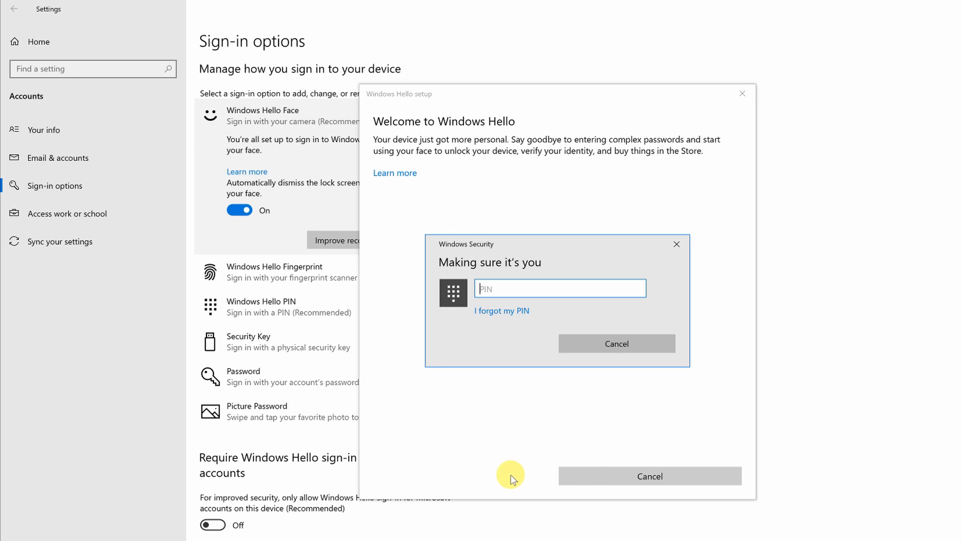
left_click(616, 344)
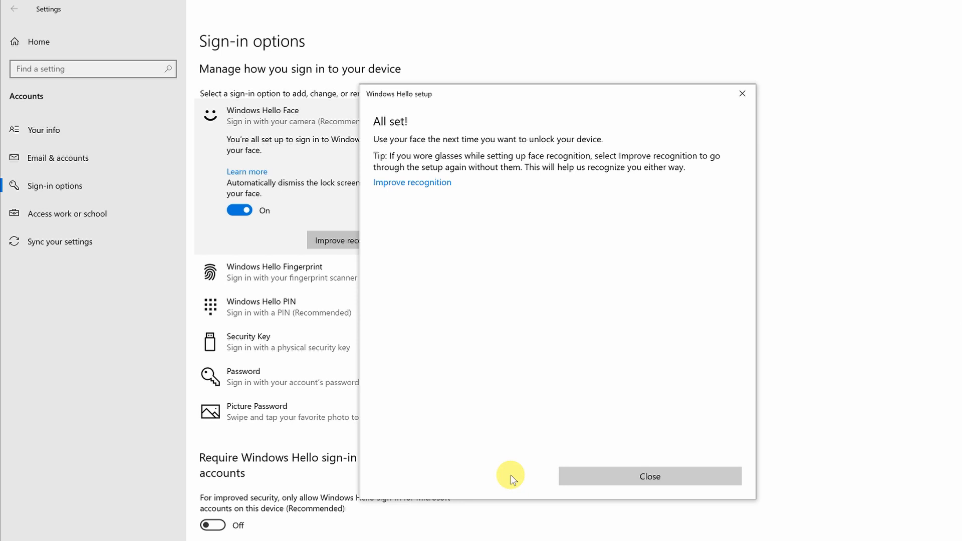
left_click(648, 475)
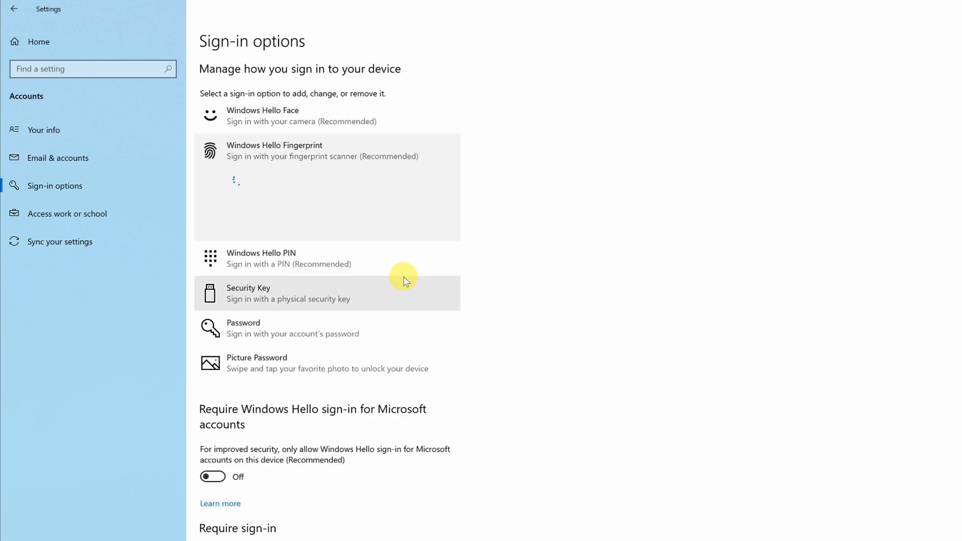
Add another fingerprint under Windows Hello Fingerprint and complete its enrollment
left_click(306, 151)
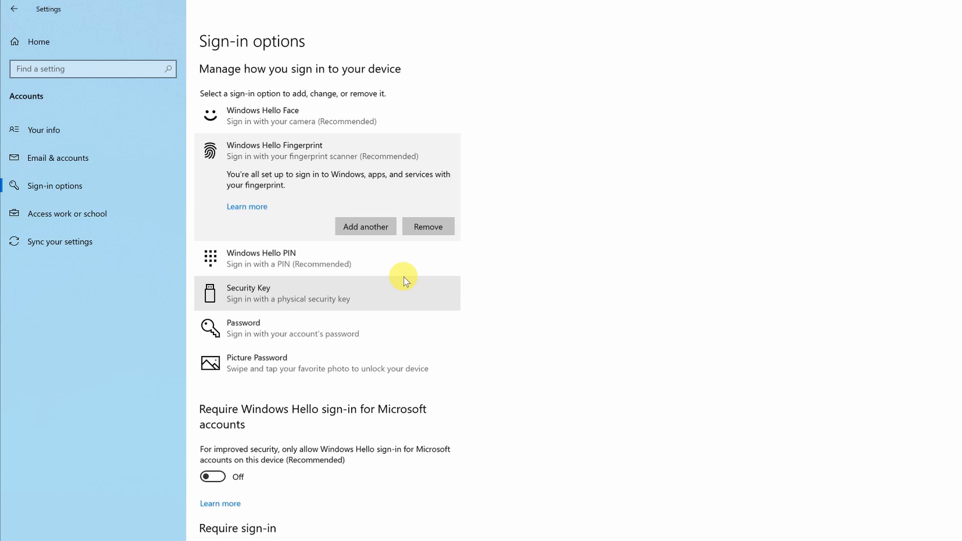
left_click(365, 226)
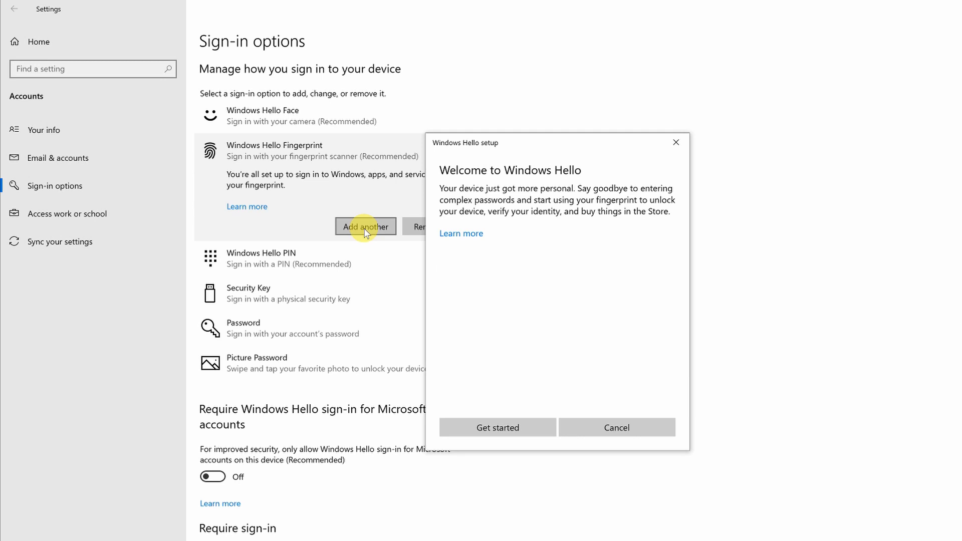
left_click(497, 428)
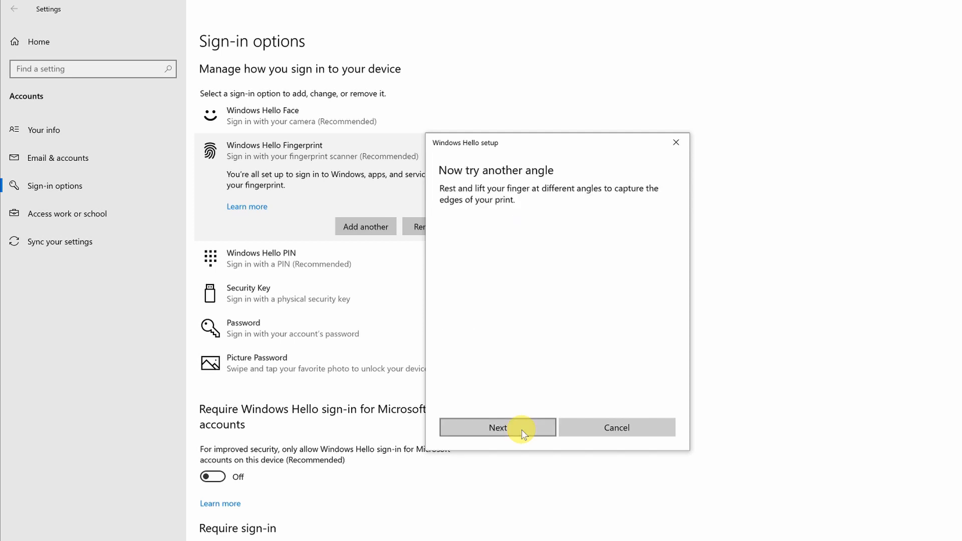
left_click(497, 427)
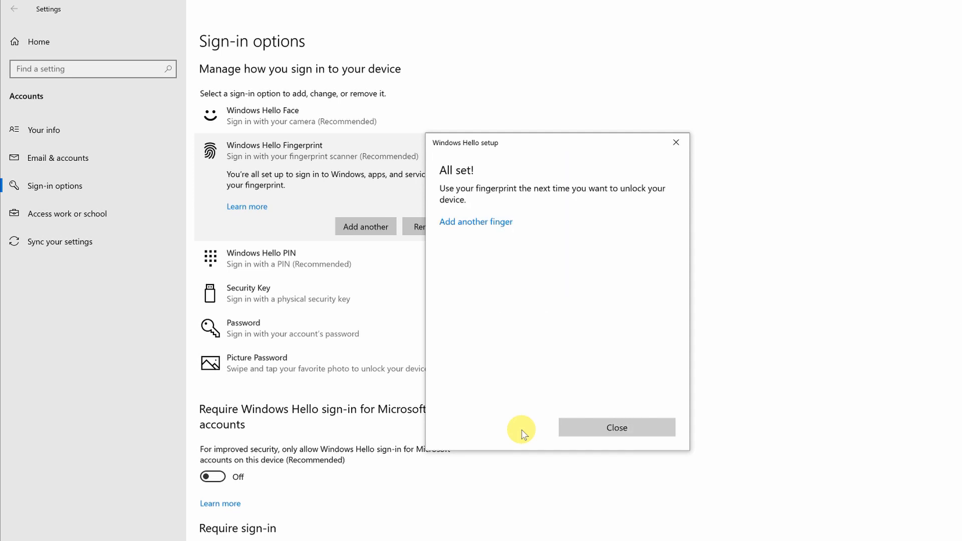
left_click(616, 427)
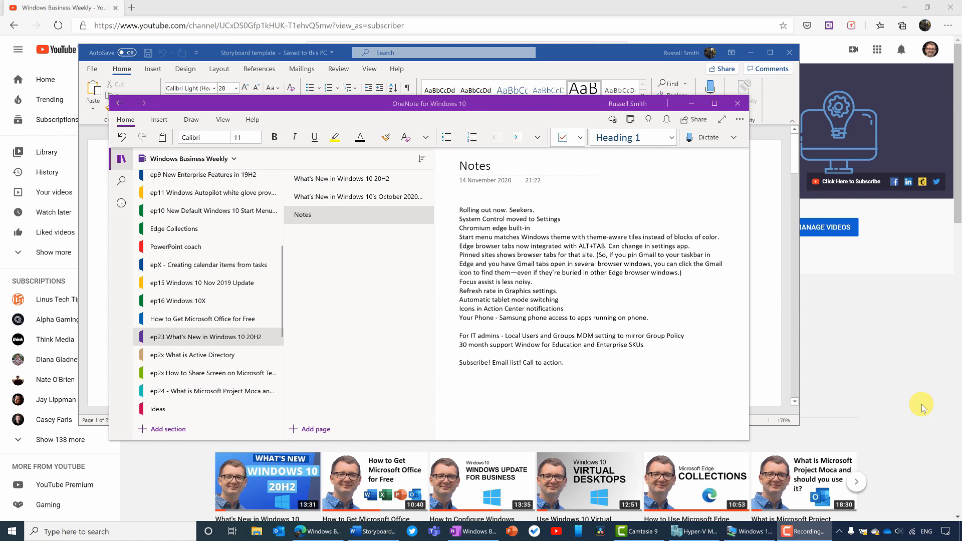
Switch to the Word storyboard document with Alt+Tab
key("Alt+Tab")
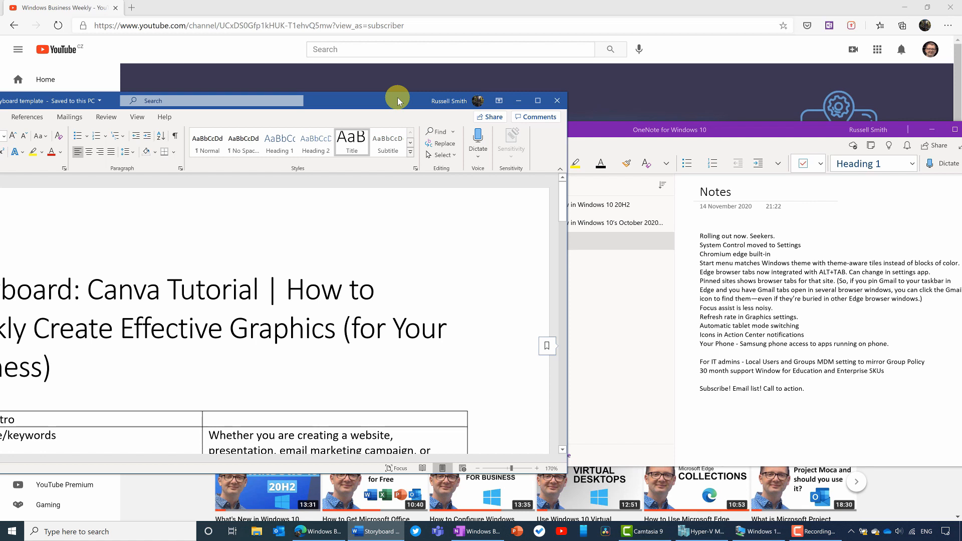
Snap Word to the left half and choose OneNote for the right from Snap Assist
key("Win+Left")
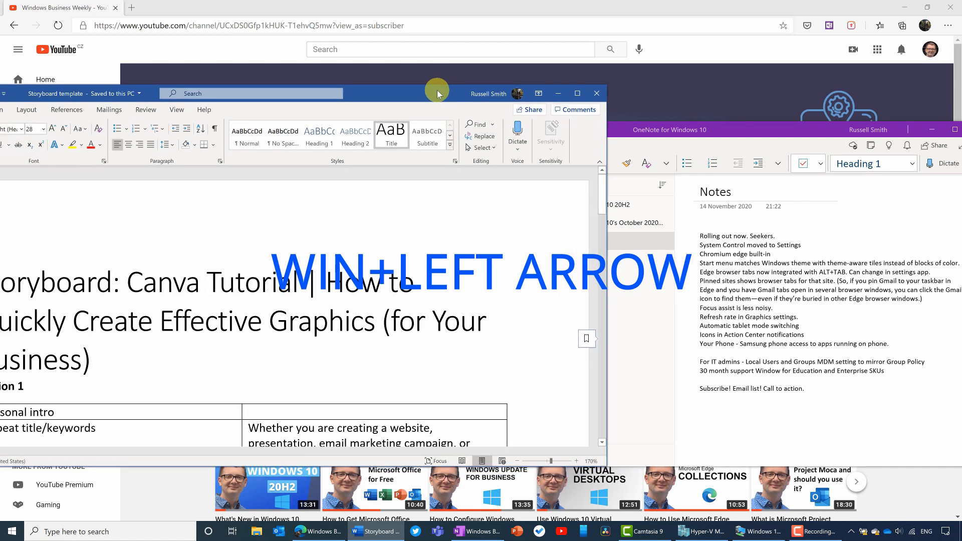
key("Win+Left")
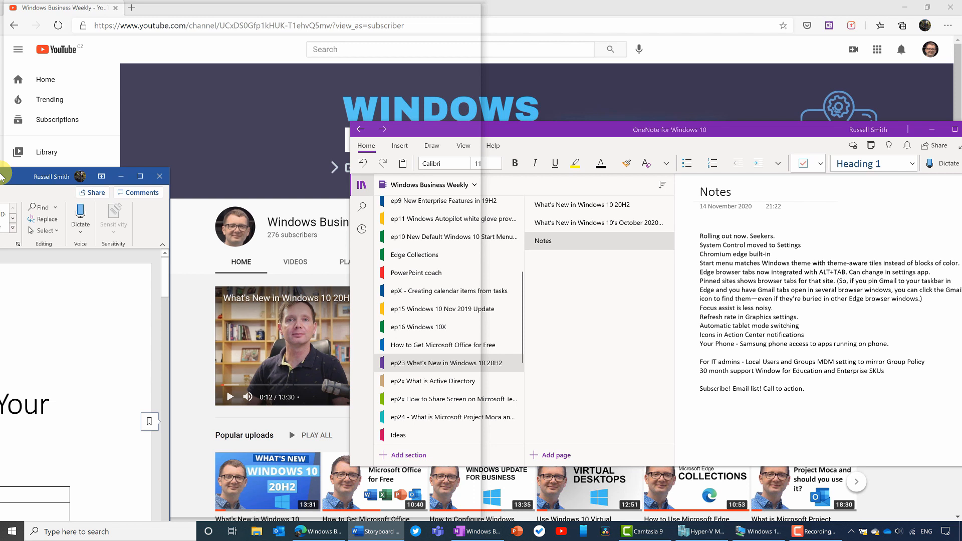
left_click(374, 531)
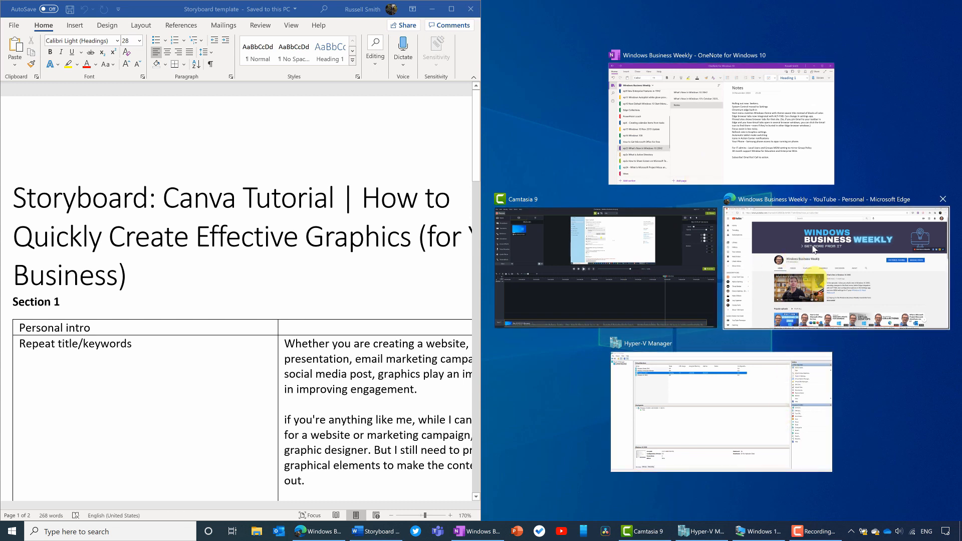
mouse_move(411, 135)
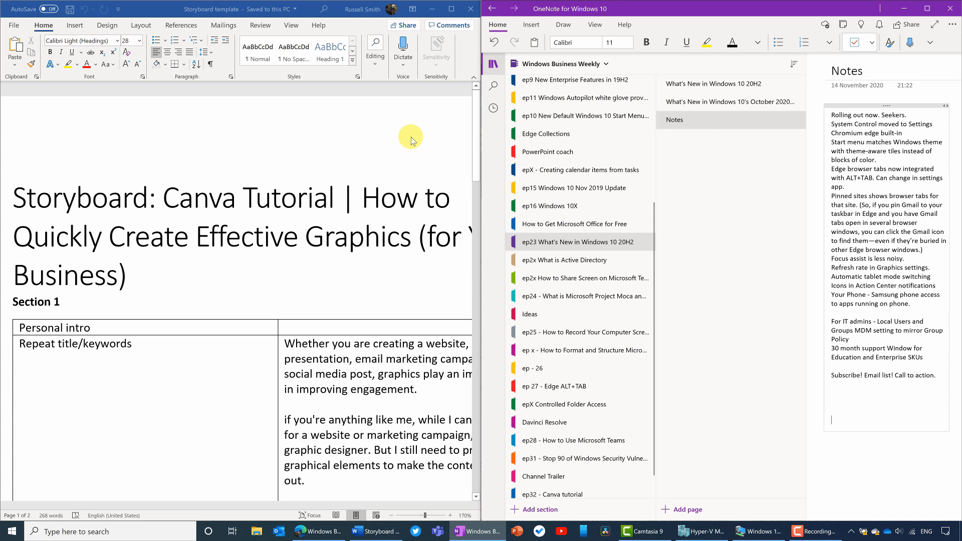
mouse_move(633, 147)
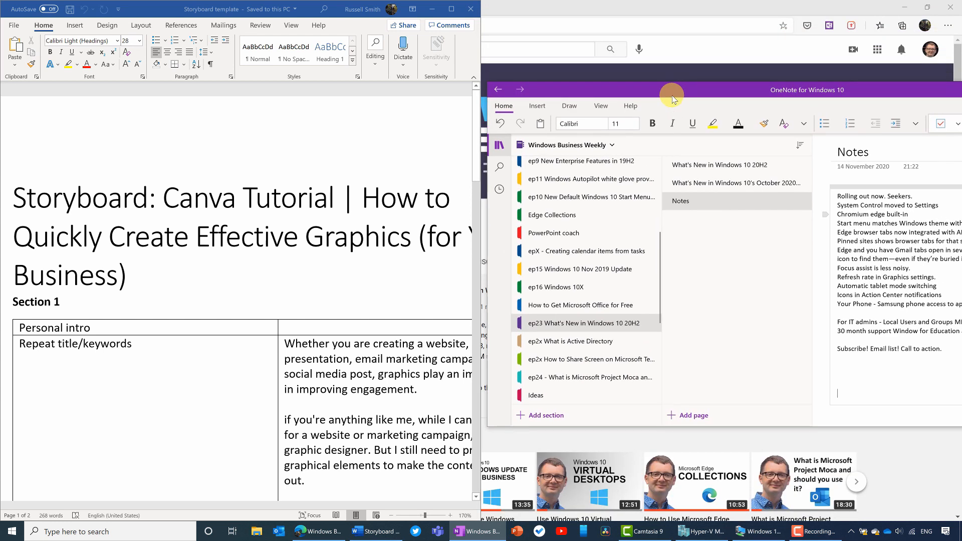
Snap OneNote to the right side and shrink it into the top-right quarter
key("Win+Right")
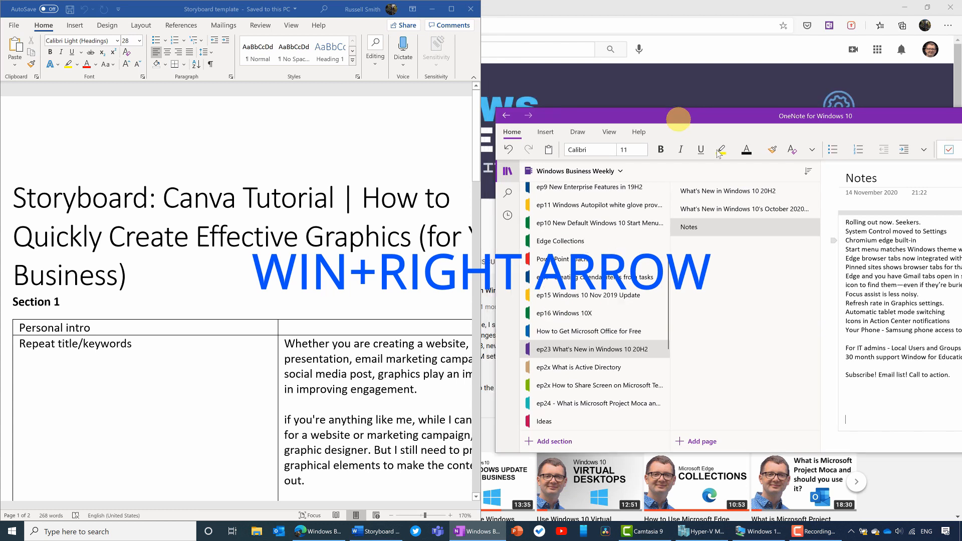
key("win+right")
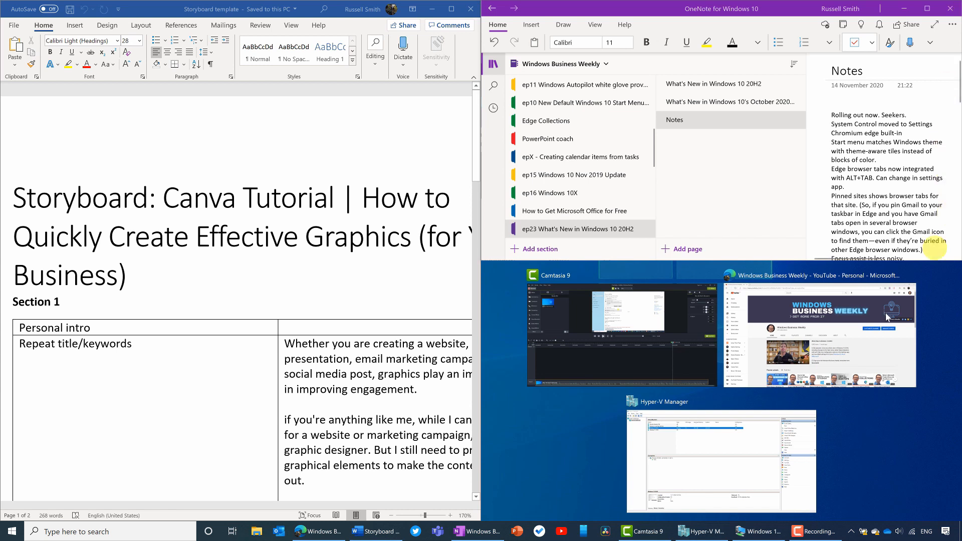
left_click(819, 334)
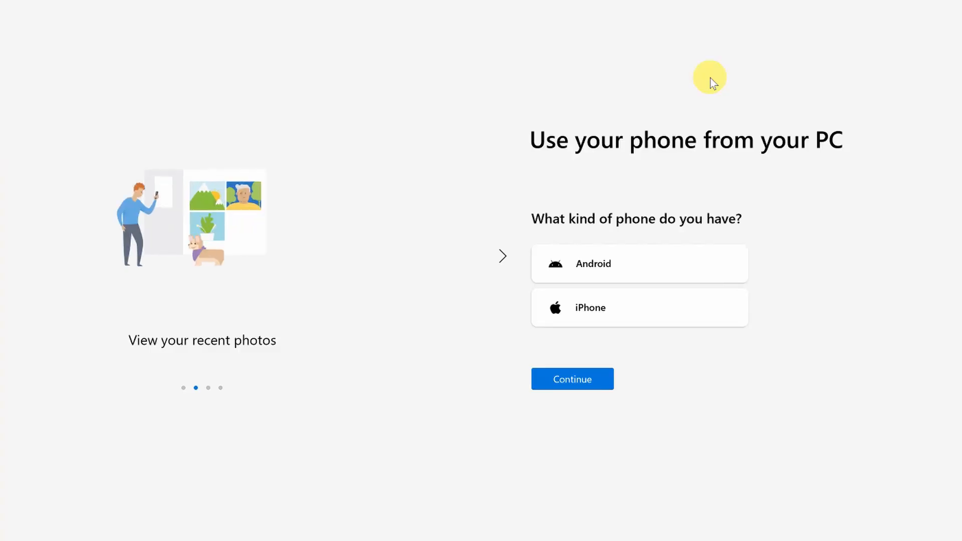
mouse_move(938, 172)
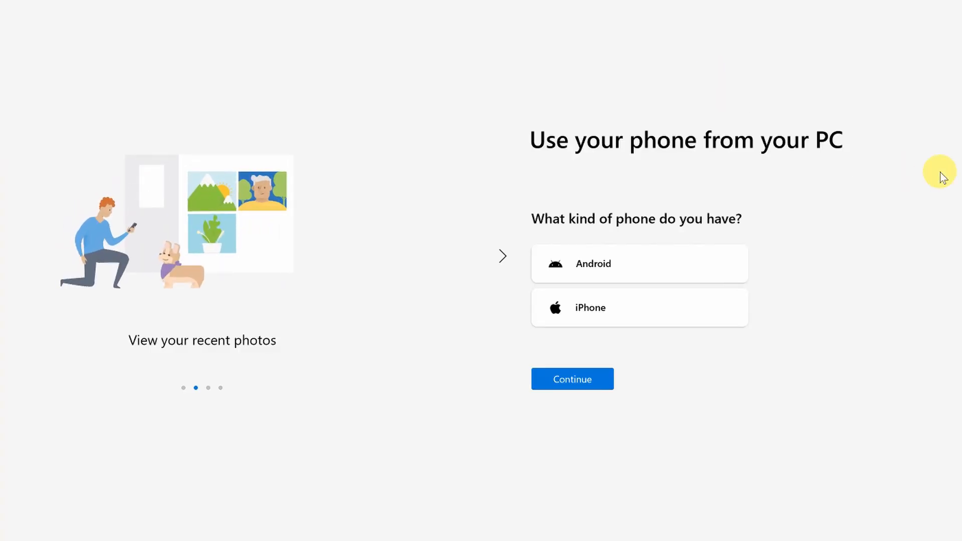
mouse_move(759, 272)
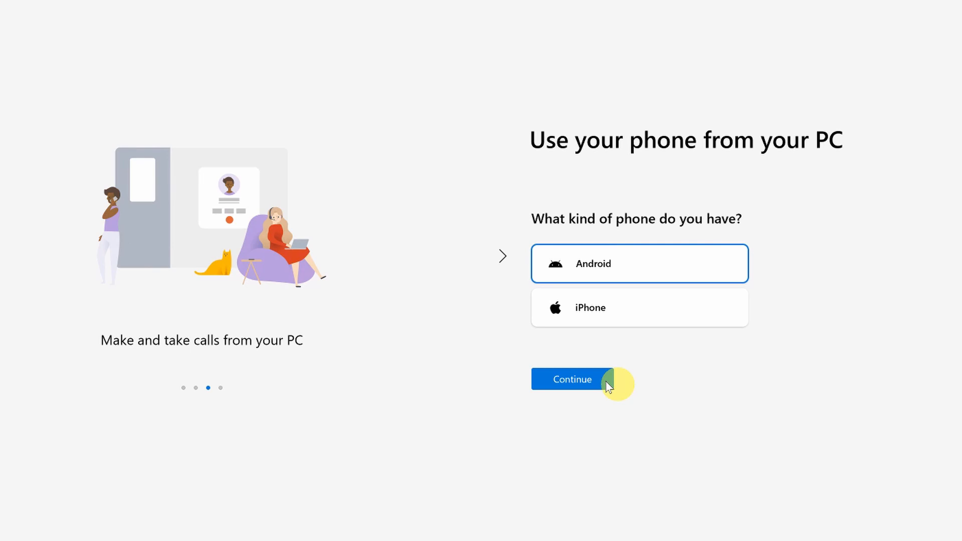
Finish Your Phone setup, draft 'The photo is great!' as a WhatsApp reply, then go to Messages
left_click(572, 379)
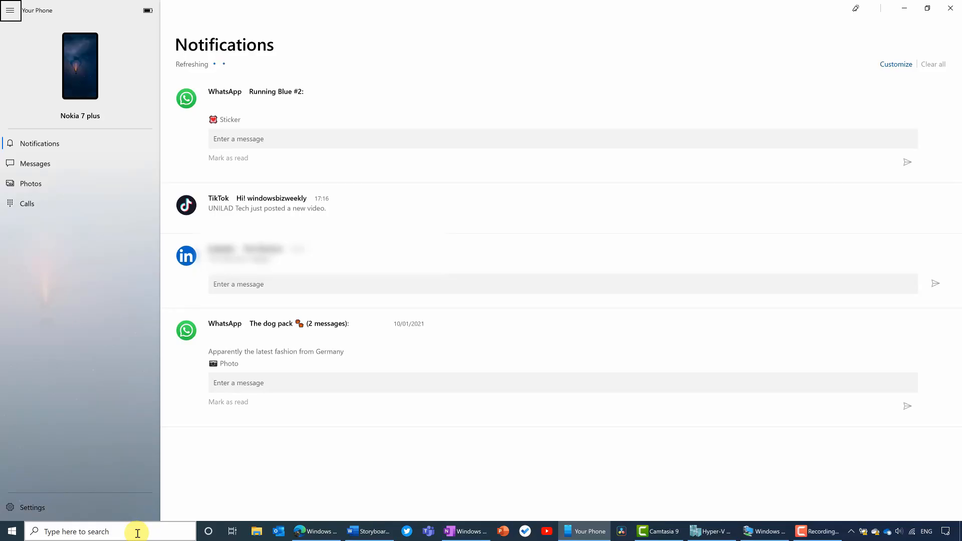
left_click(928, 8)
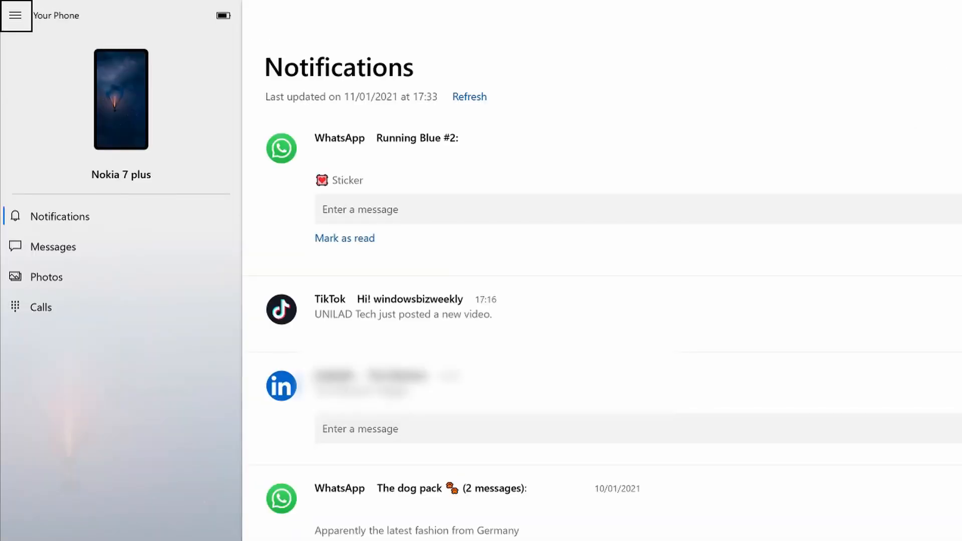
mouse_move(140, 211)
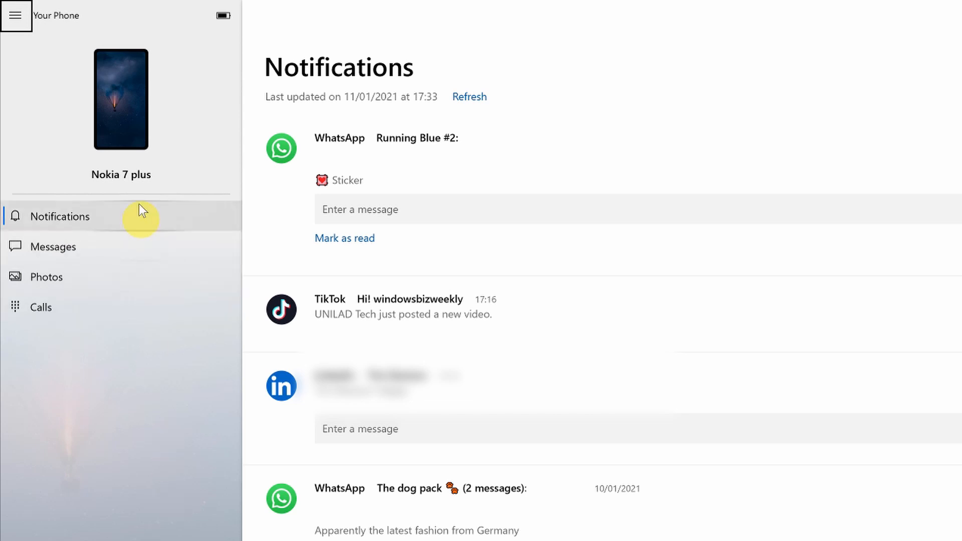
mouse_move(135, 292)
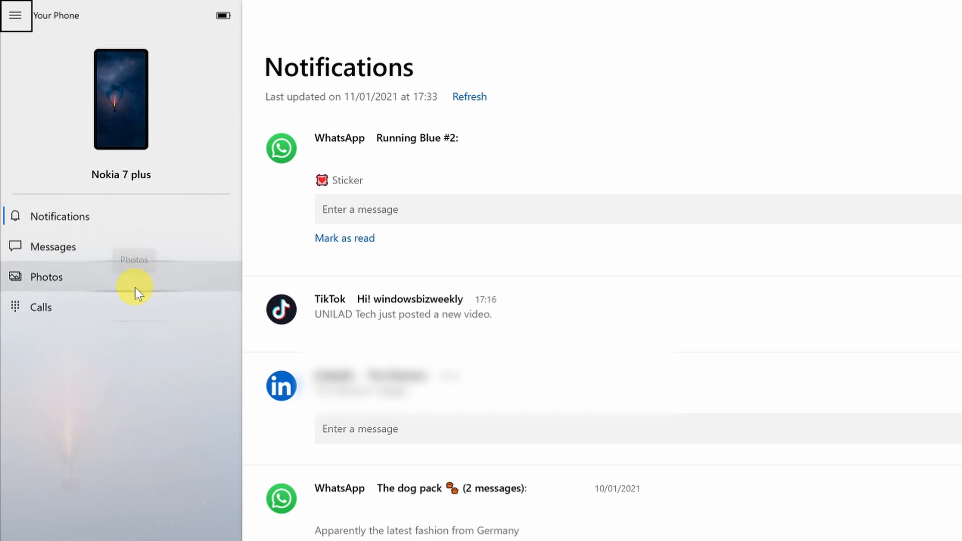
mouse_move(168, 220)
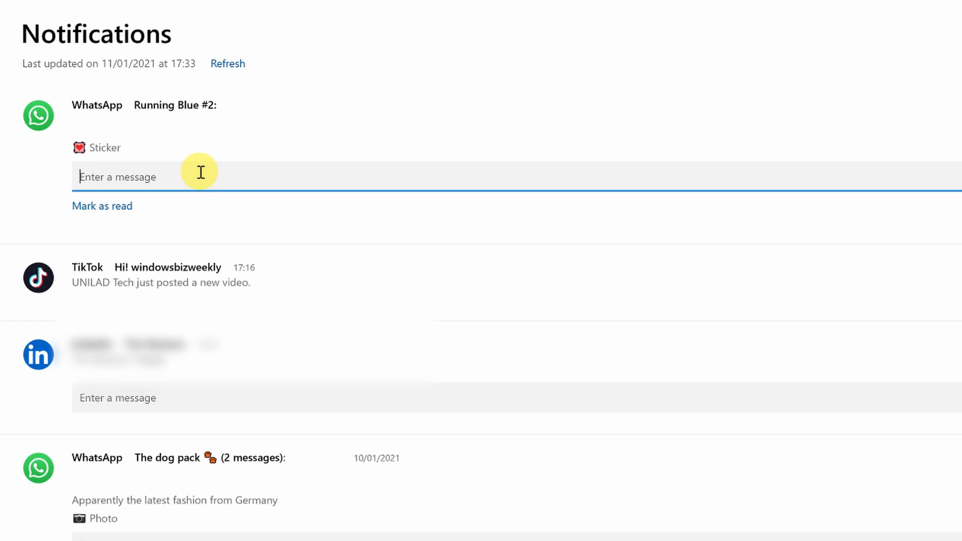
type("The photo is great!")
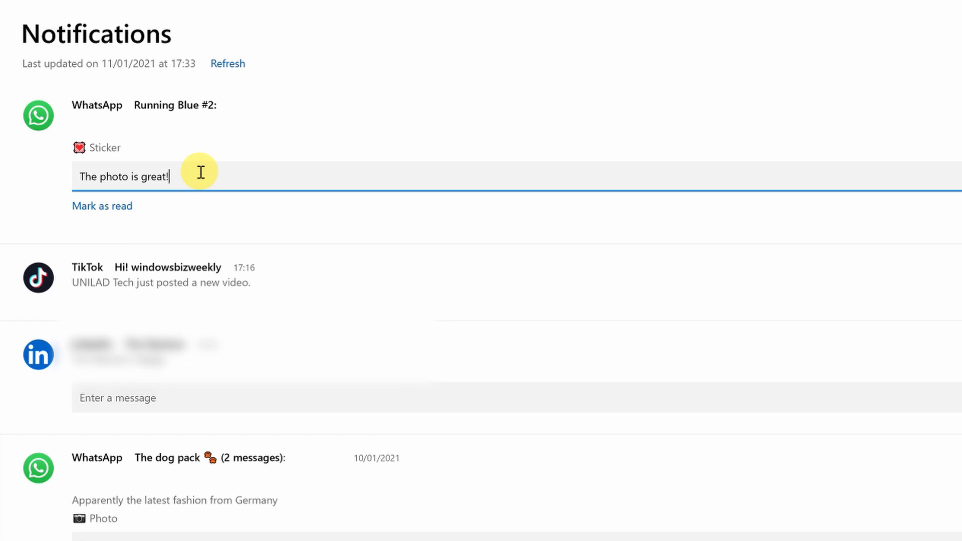
left_click(35, 163)
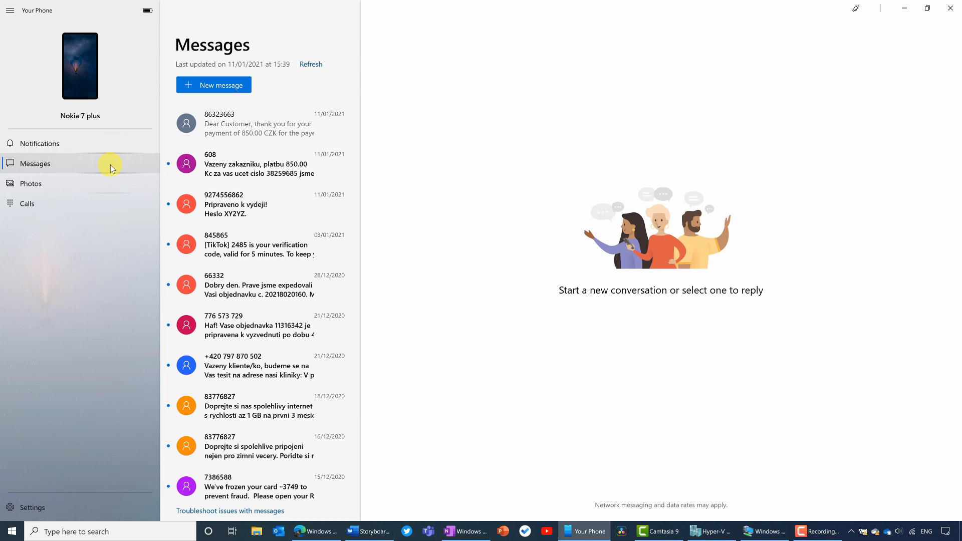
left_click(258, 123)
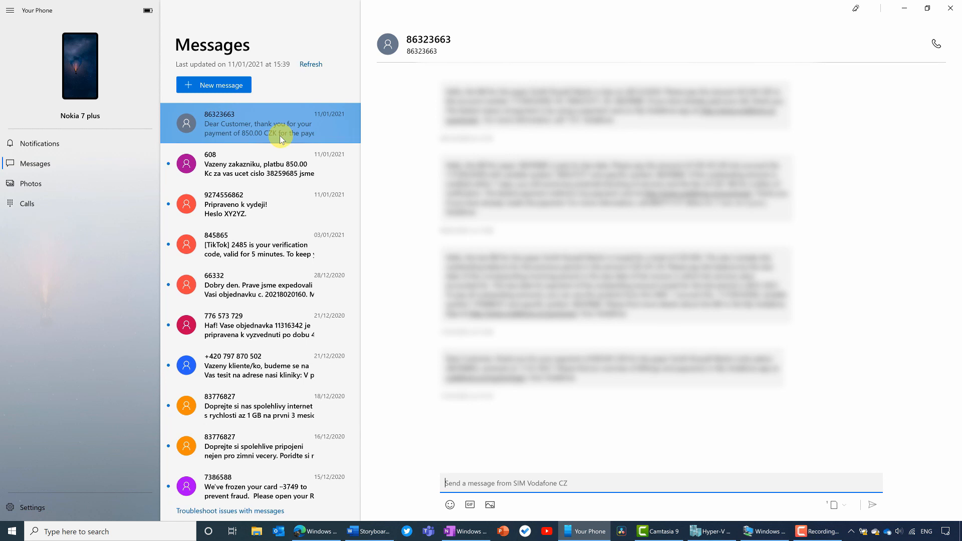
left_click(257, 163)
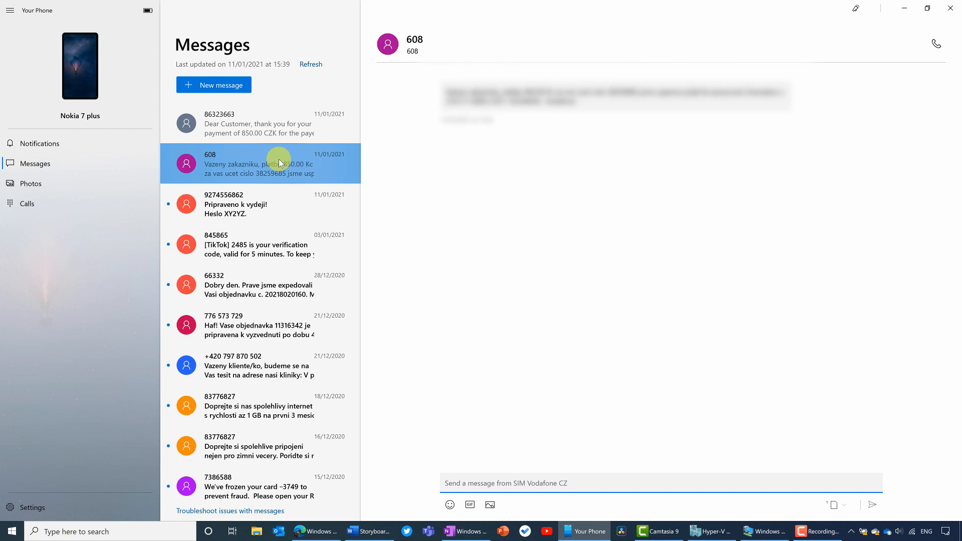
left_click(257, 123)
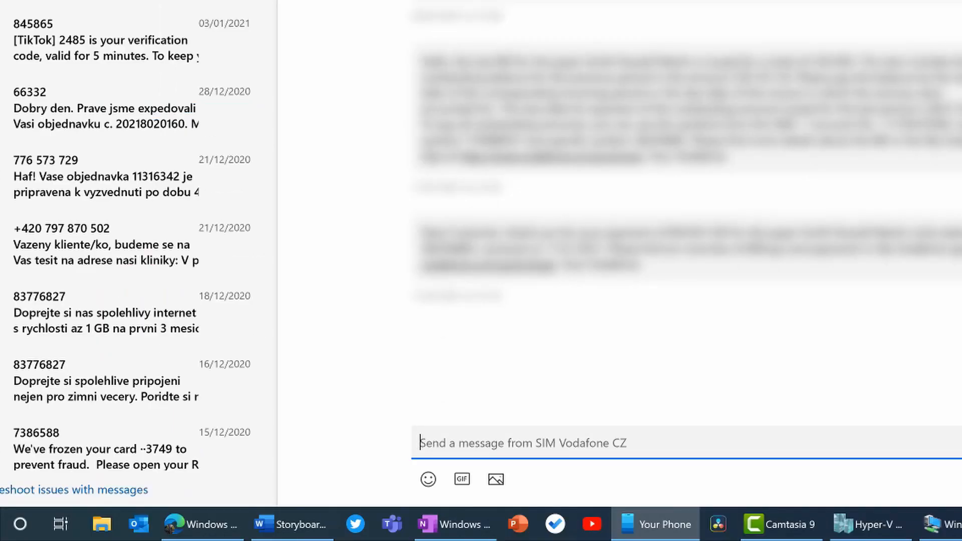
mouse_move(461, 479)
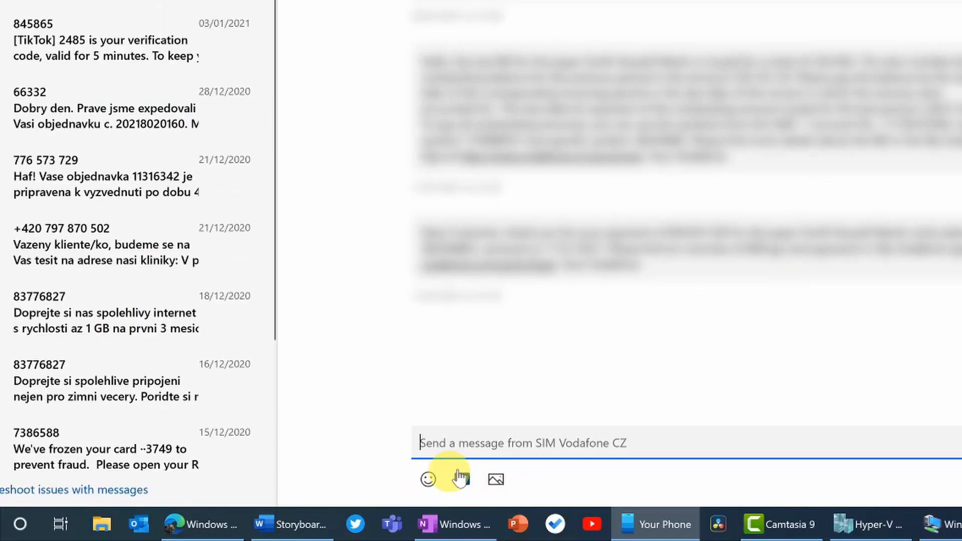
mouse_move(495, 479)
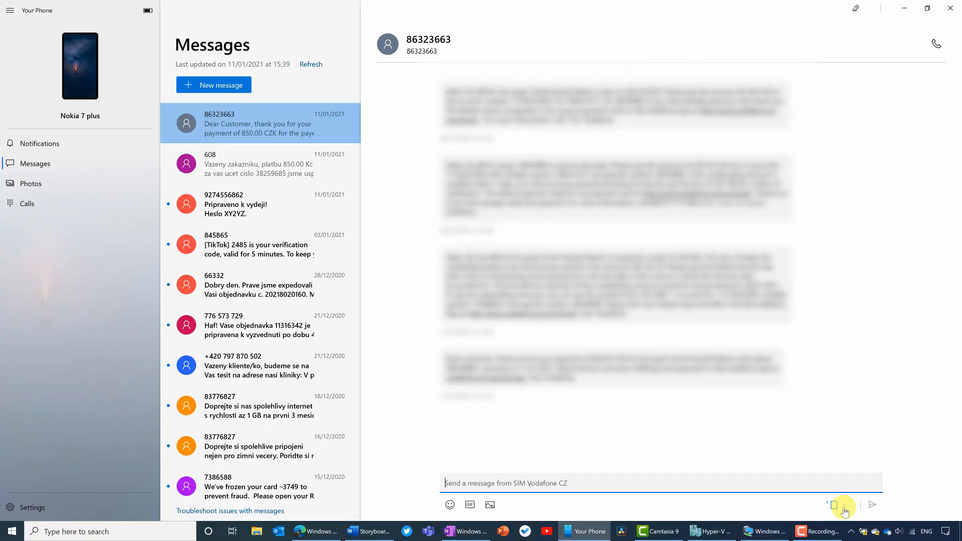
left_click(32, 183)
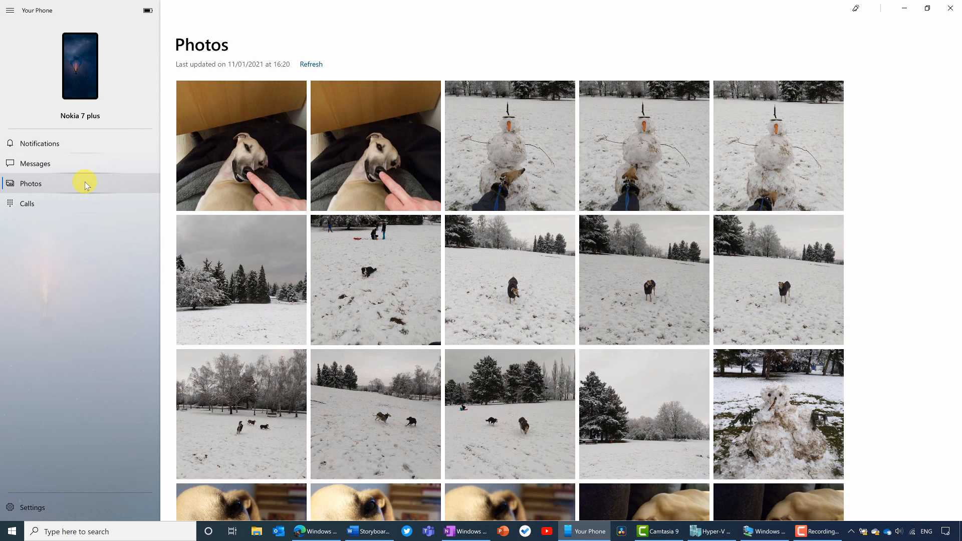
mouse_move(518, 236)
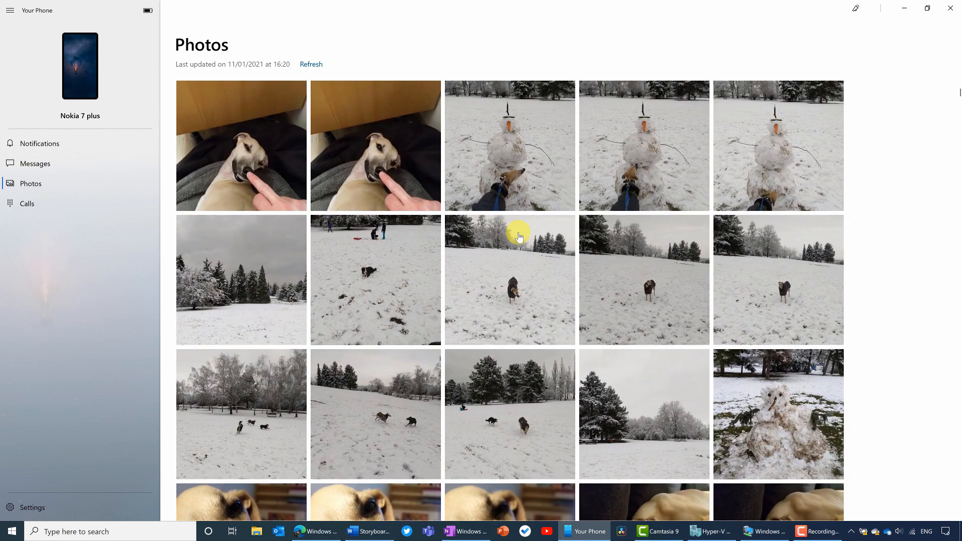
mouse_move(385, 158)
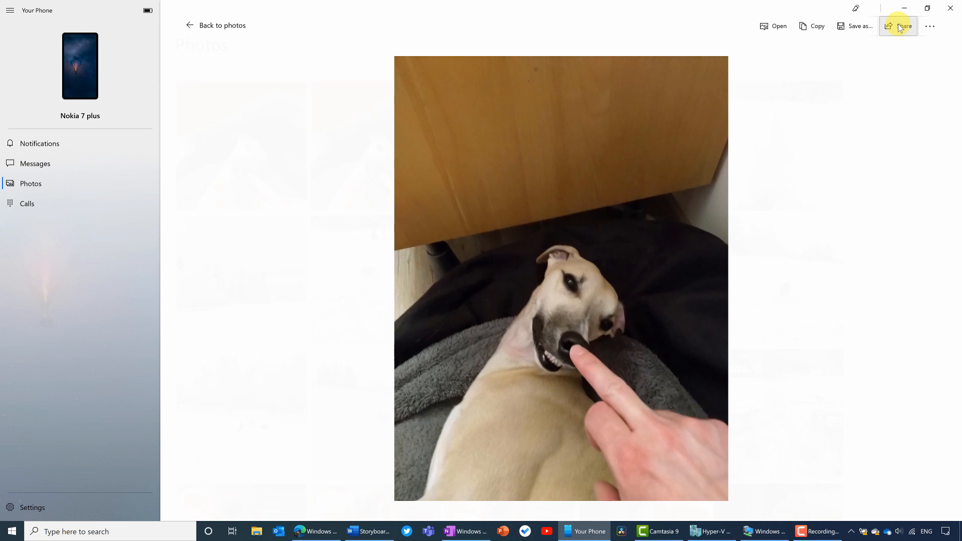
Place Your Phone beside Word and drop the dog photo into the document
left_click(368, 531)
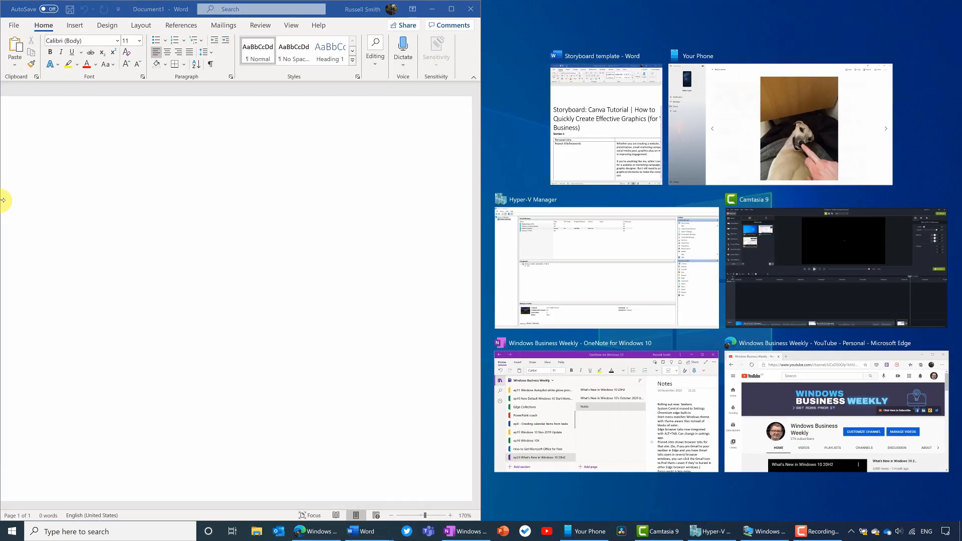
left_click(800, 129)
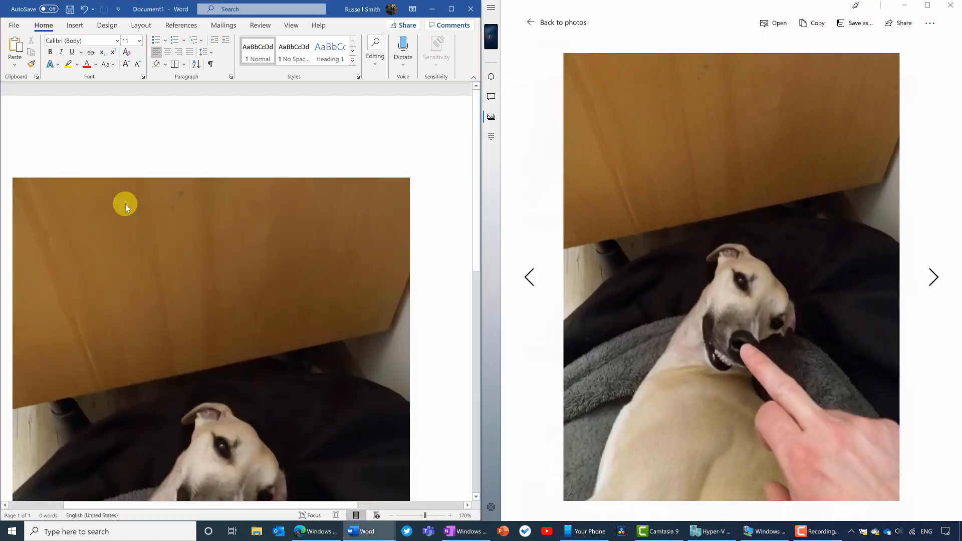
scroll("down", 3)
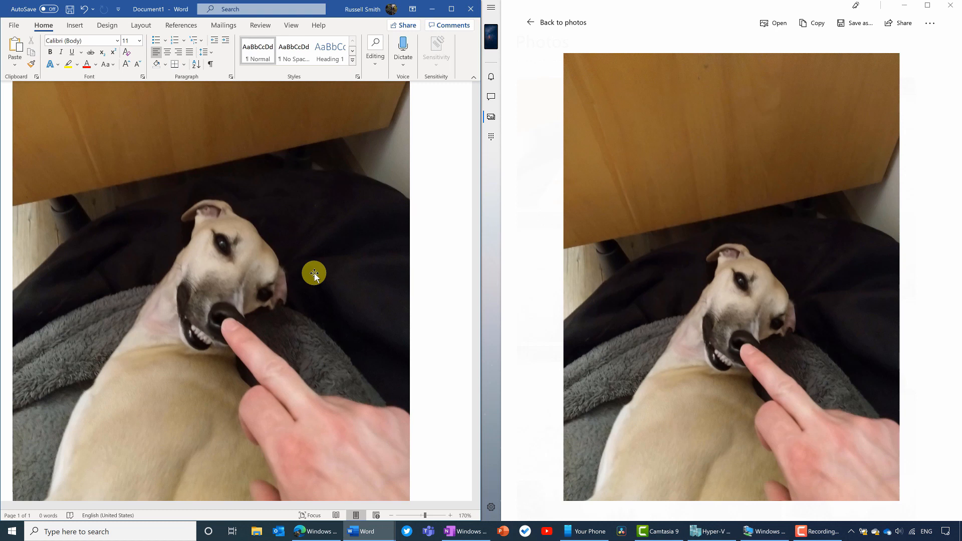
left_click(583, 531)
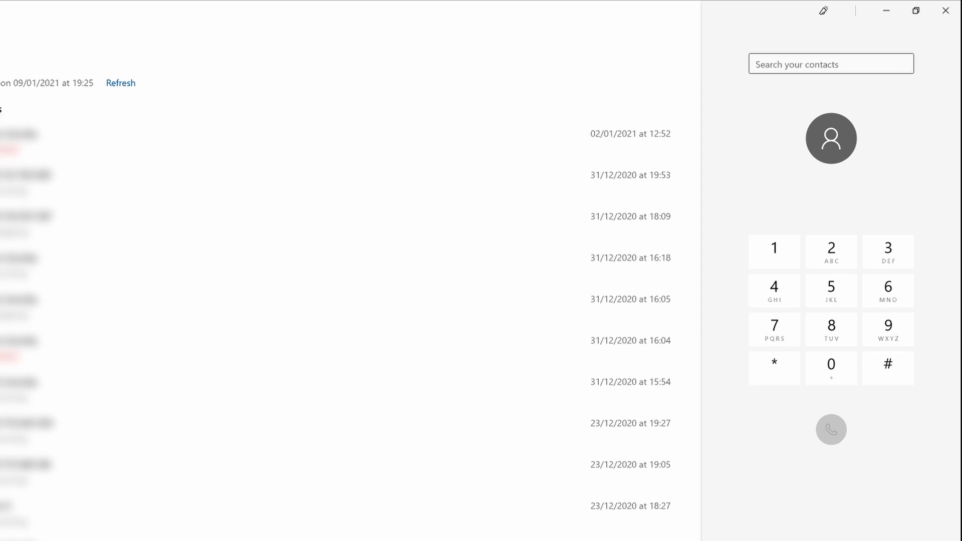
Close Your Phone, returning to a clean Windows 10 desktop
left_click(945, 10)
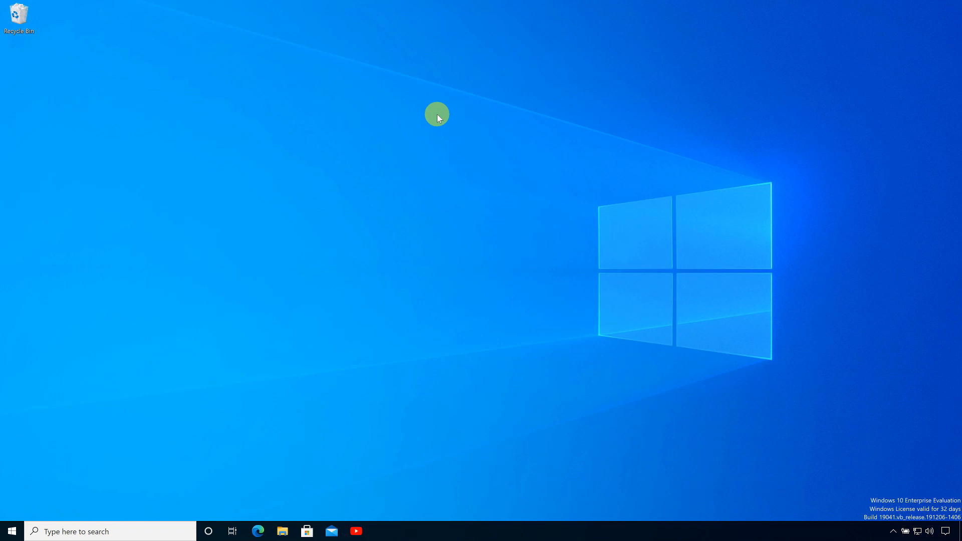
In Settings > Accounts > Sign-in options, switch the Restart apps toggle on
key("Win+i")
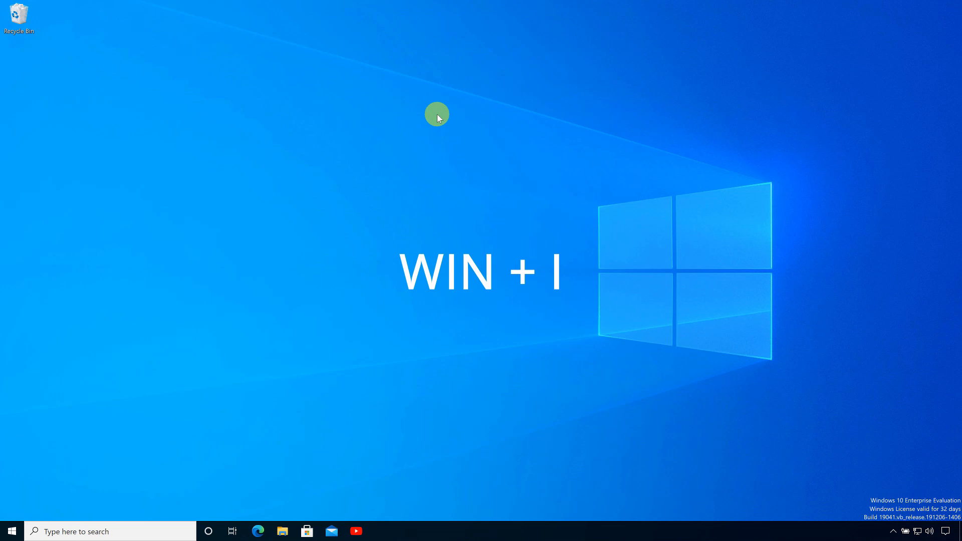
key("win+i")
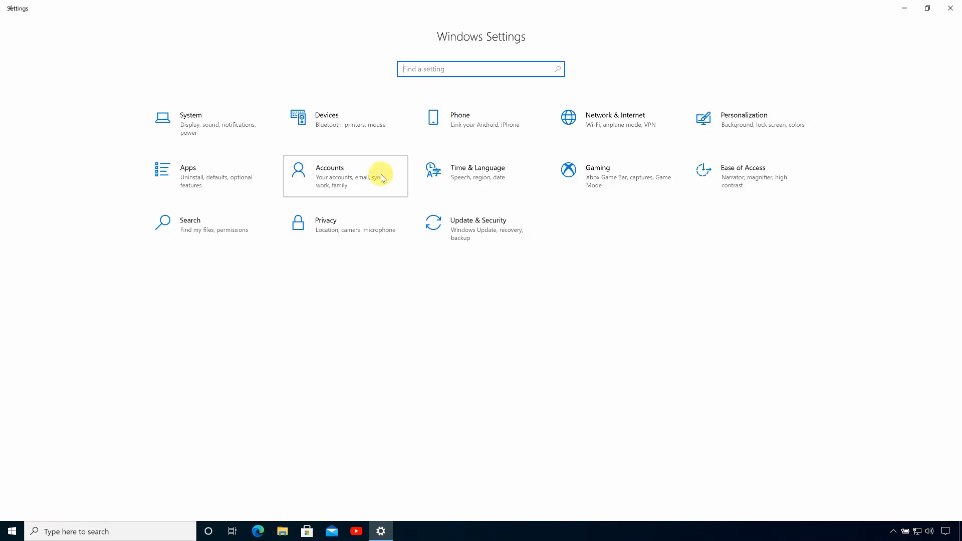
left_click(344, 176)
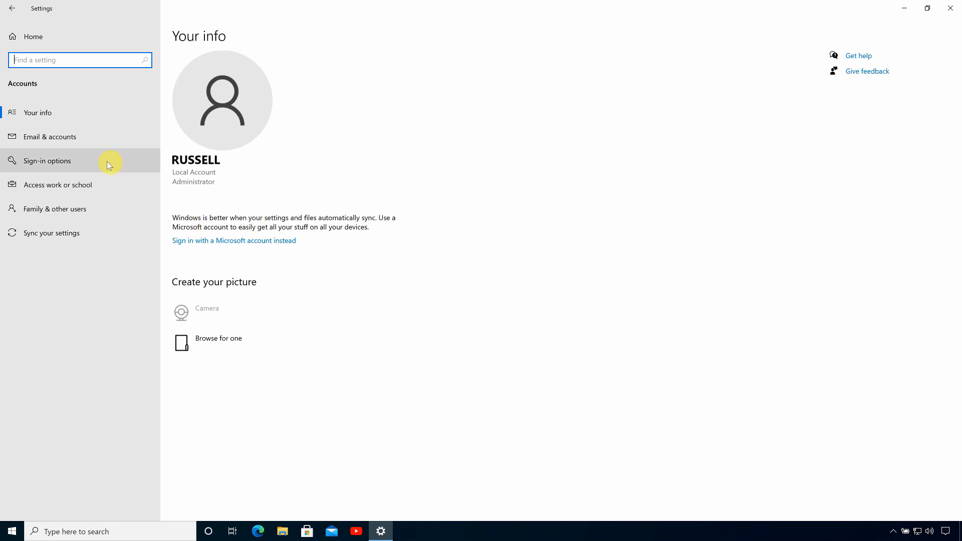
left_click(47, 160)
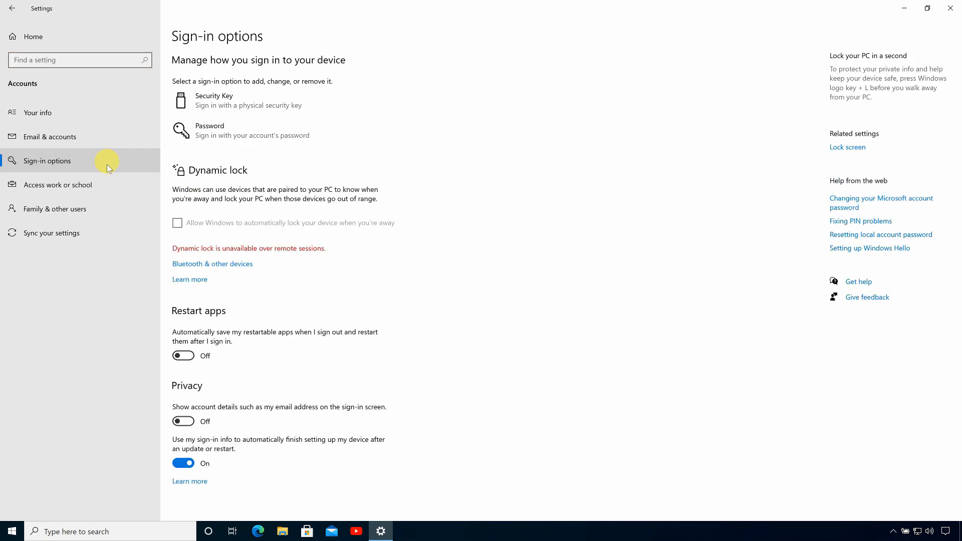
mouse_move(292, 302)
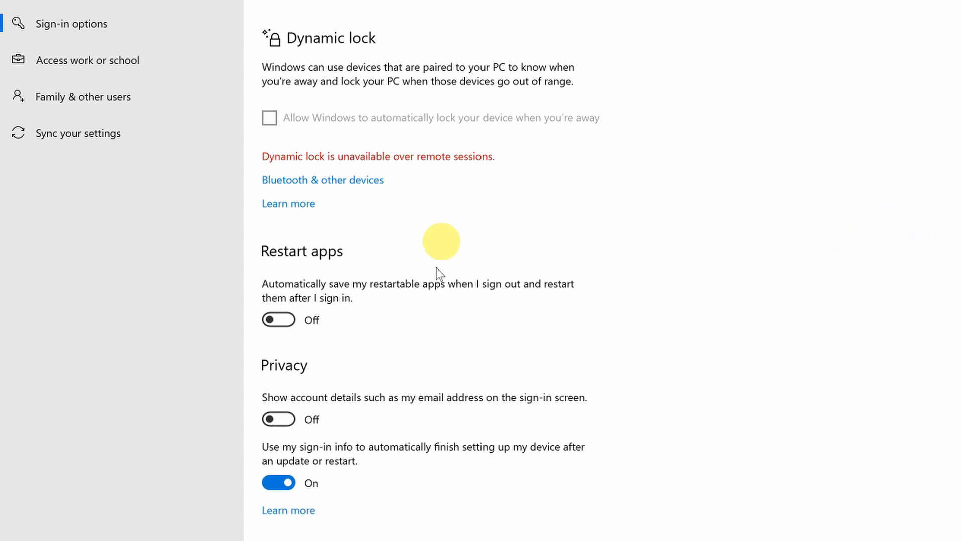
left_click(278, 320)
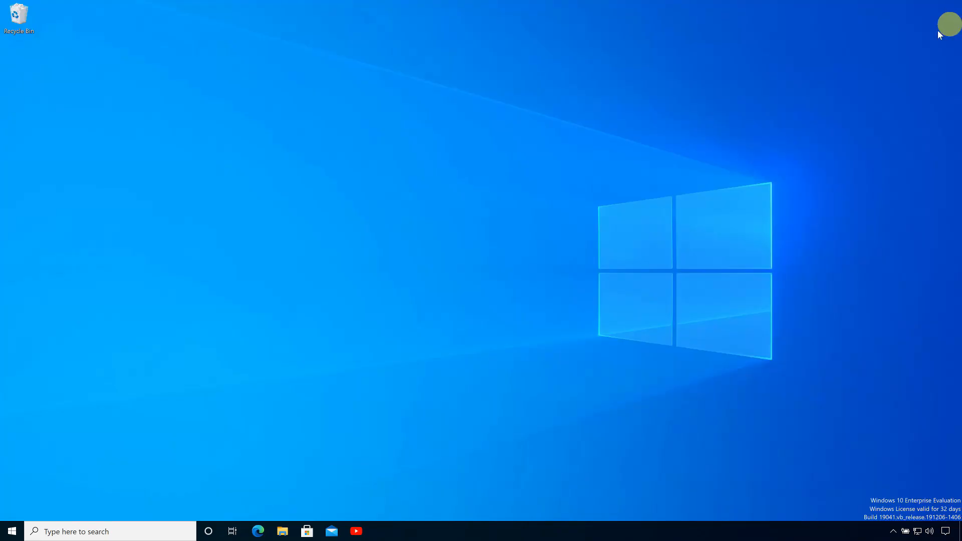
mouse_move(446, 278)
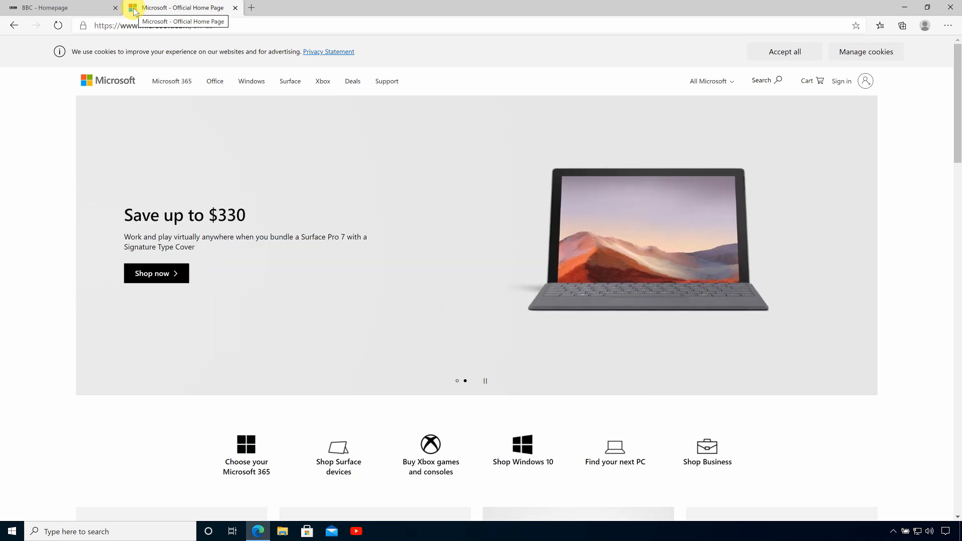
mouse_move(68, 200)
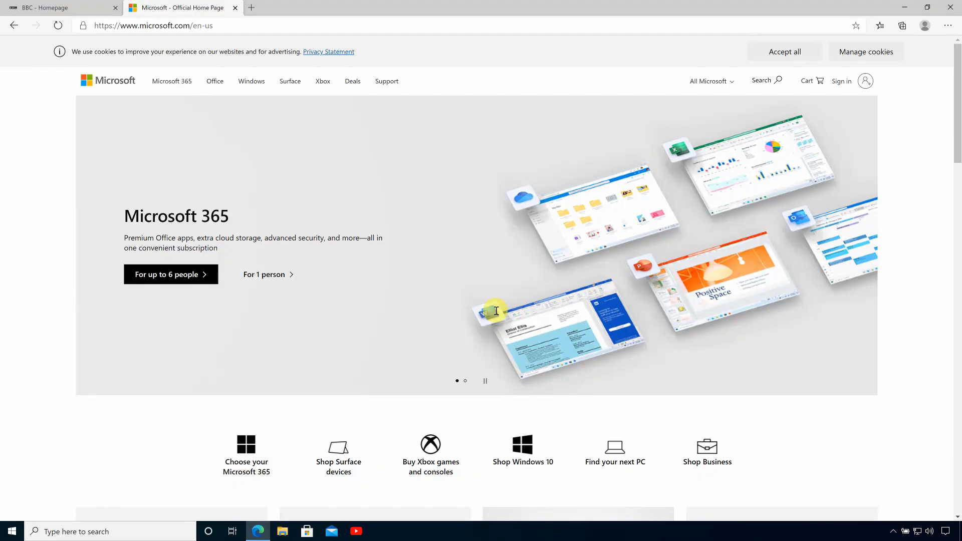
Launch File Explorer from the taskbar over the restored Edge BBC and Microsoft tabs
left_click(281, 531)
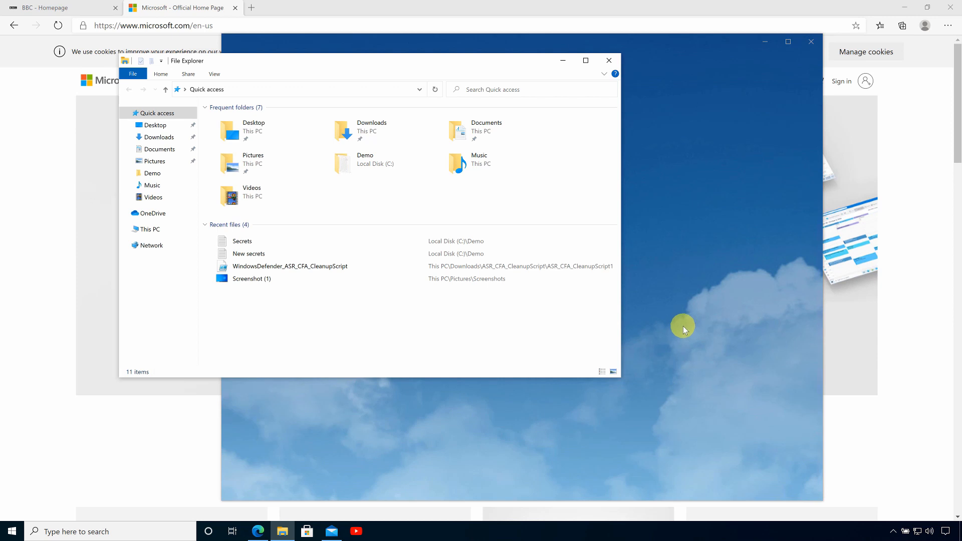
mouse_move(262, 524)
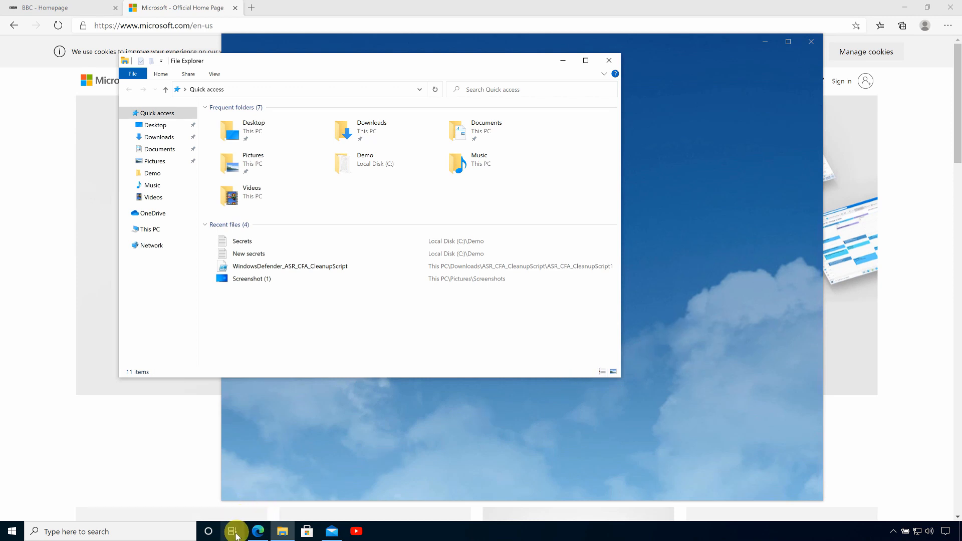
Bring up Task View showing File Explorer, Mail and Edge as open windows
left_click(233, 531)
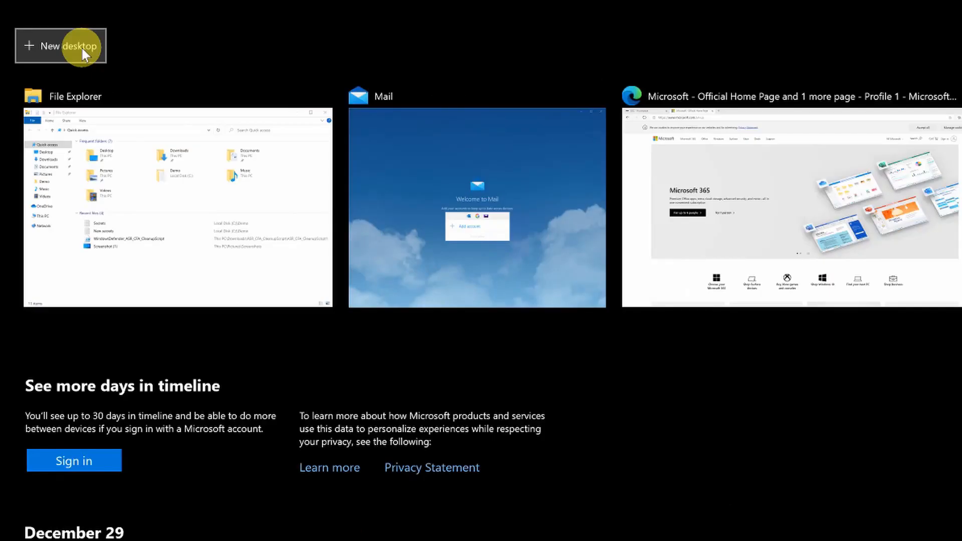
Create a second virtual desktop, rename it Messaging, and select Desktop 1 again
left_click(60, 45)
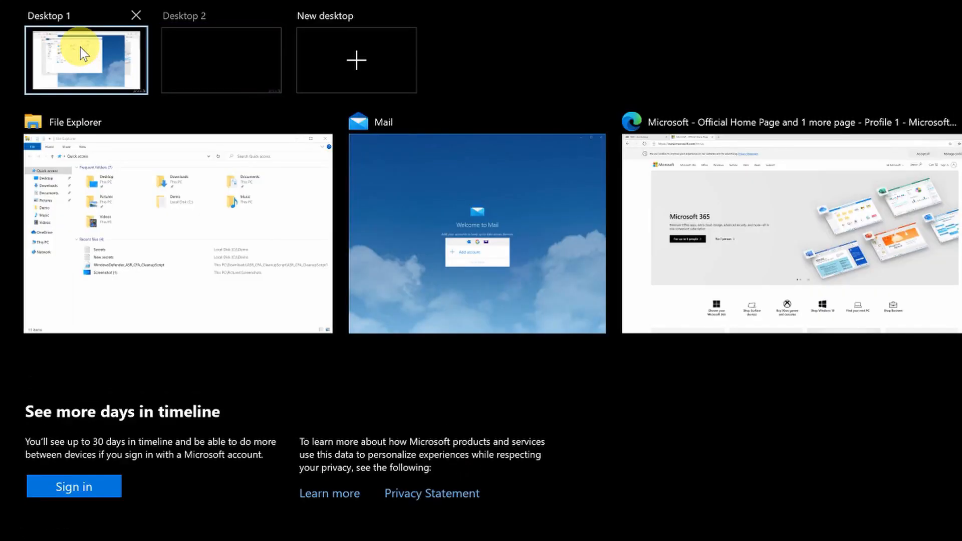
left_click(220, 60)
type("Messaging")
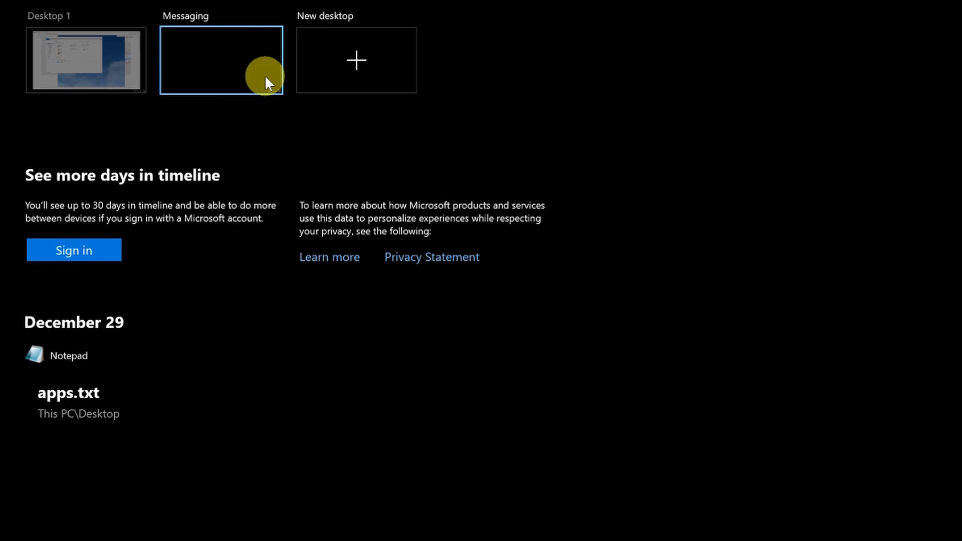
left_click(87, 59)
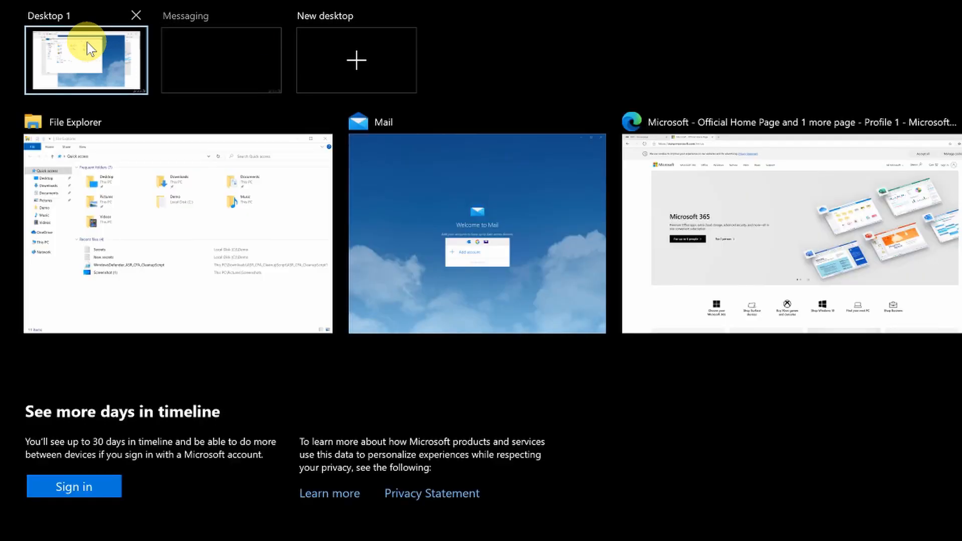
mouse_move(743, 241)
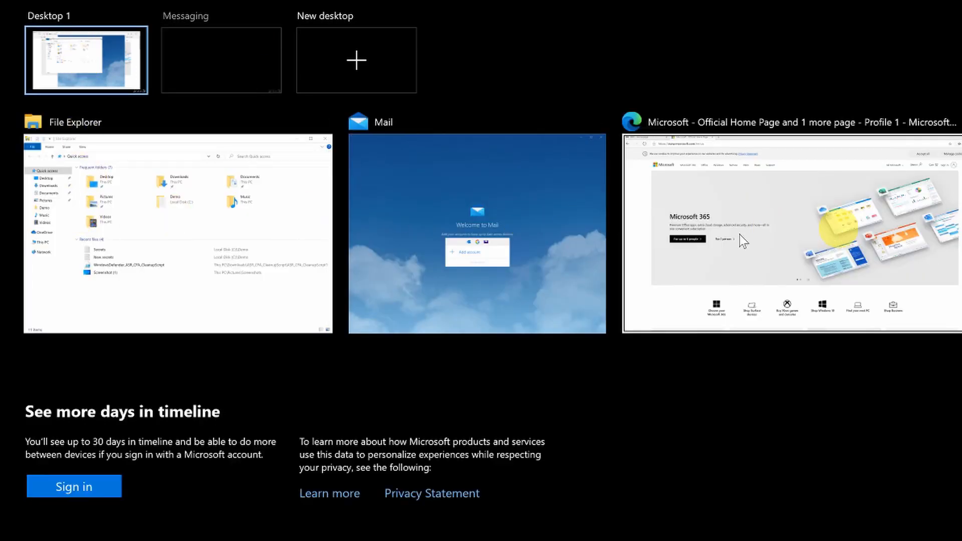
mouse_move(457, 233)
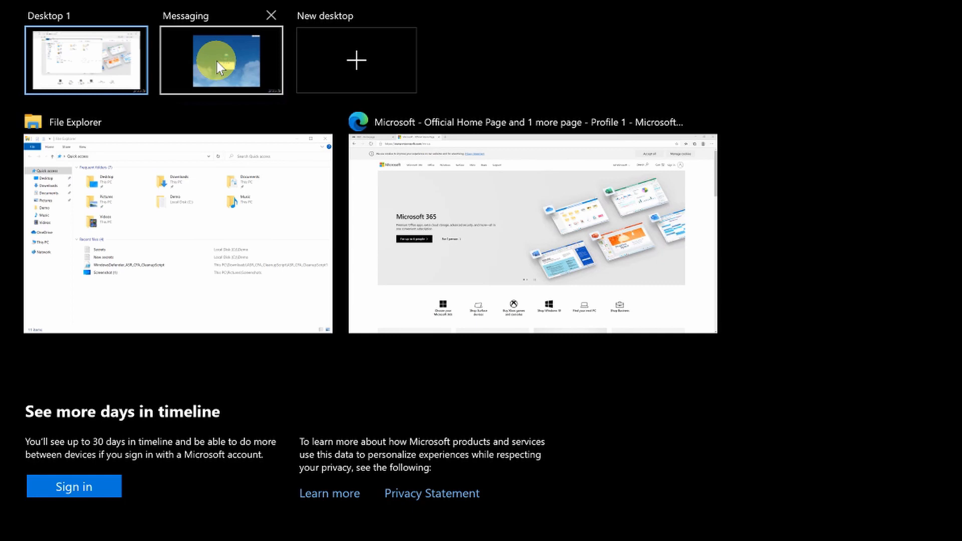
Switch to the Messaging desktop holding Mail and bring Task View back up
left_click(220, 59)
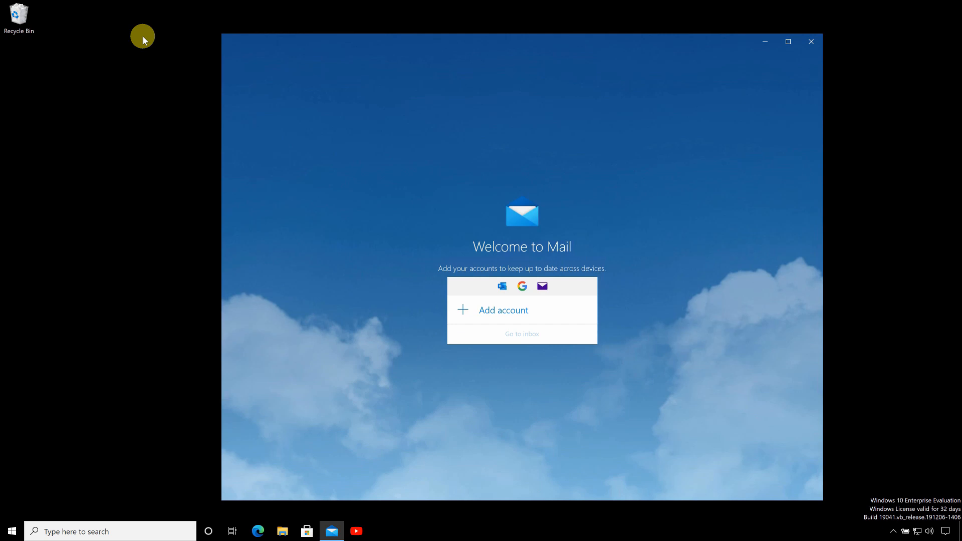
left_click(231, 531)
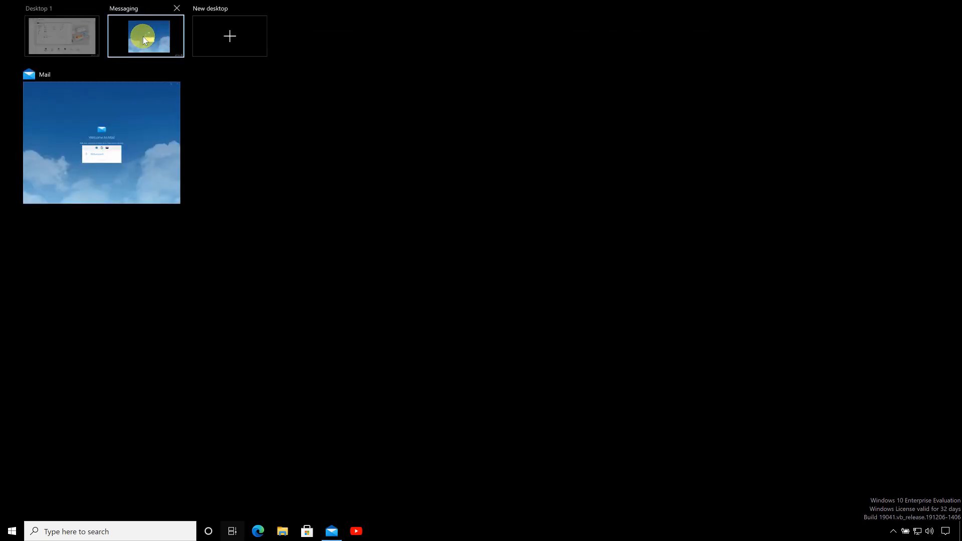
Return to Desktop 1, cycle desktops with Ctrl+Win+Right, and reopen Task View
left_click(61, 36)
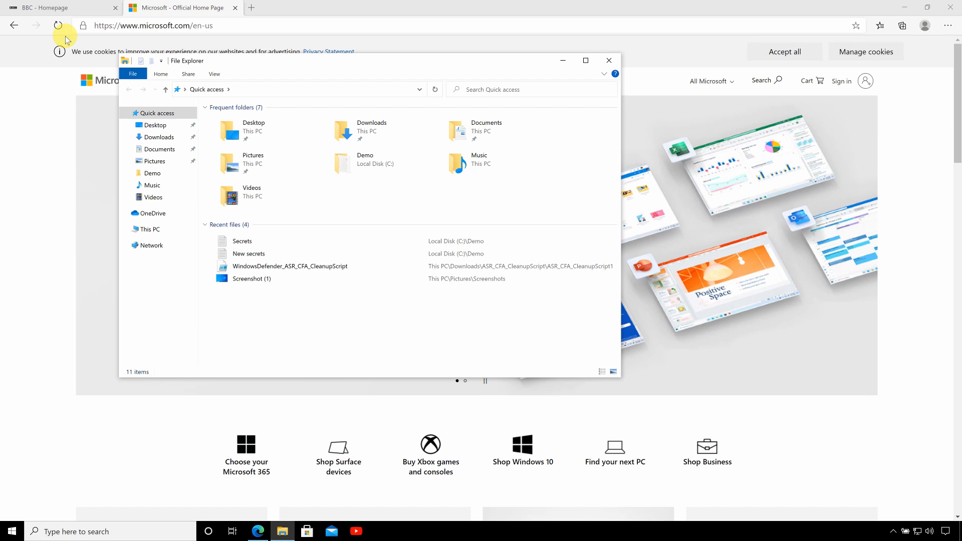
key("ctrl+win+right")
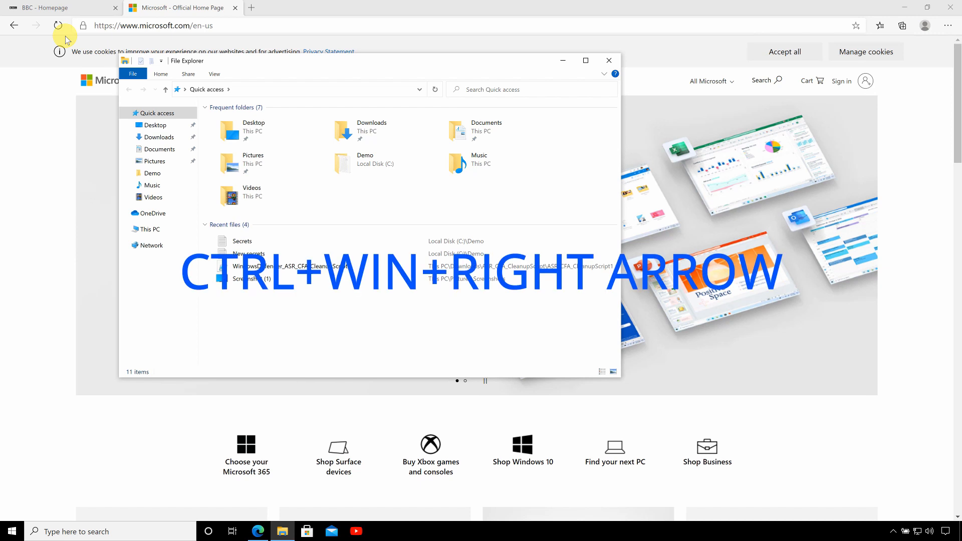
key("ctrl+win+right")
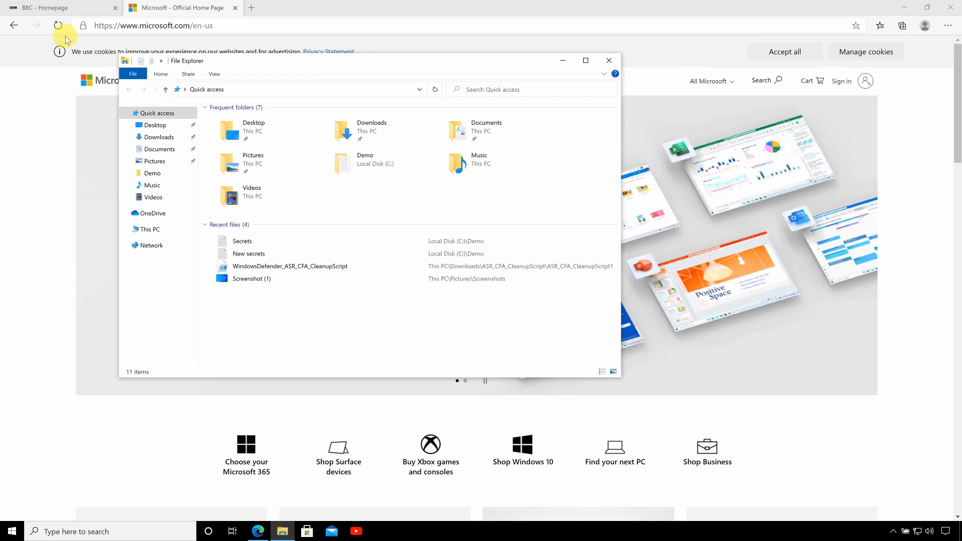
left_click(231, 531)
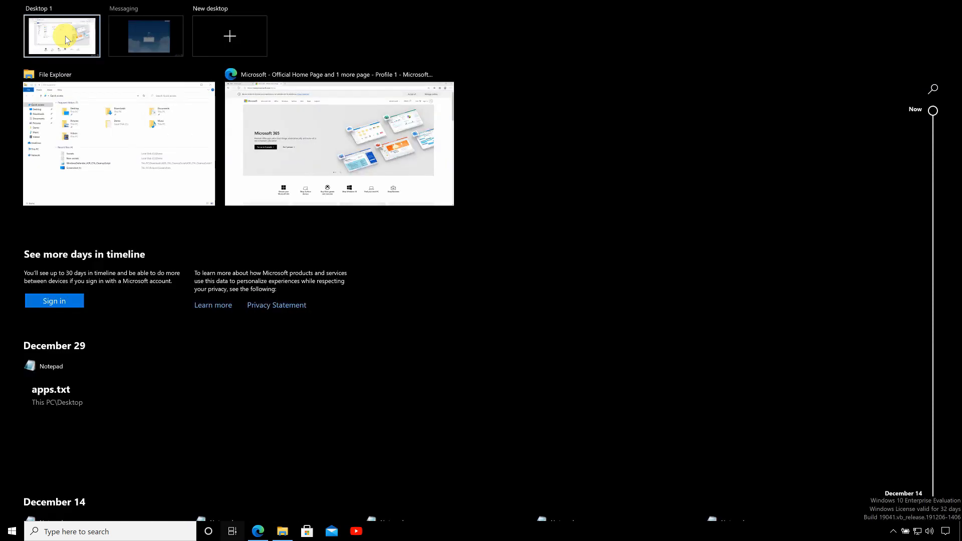